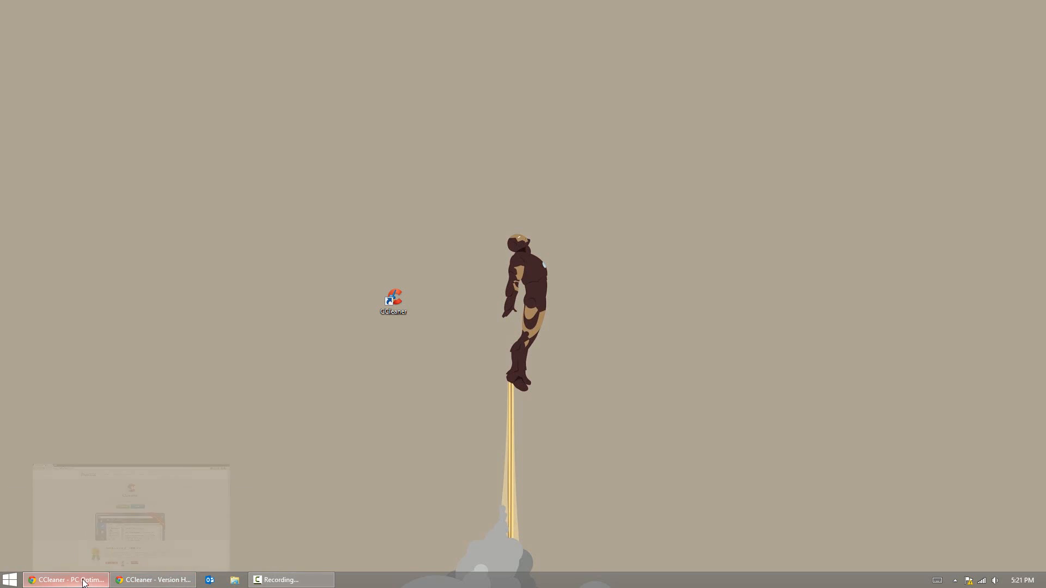
Step: Restore the Chrome window showing CCleaner's product page on Piriform's website
click(66, 580)
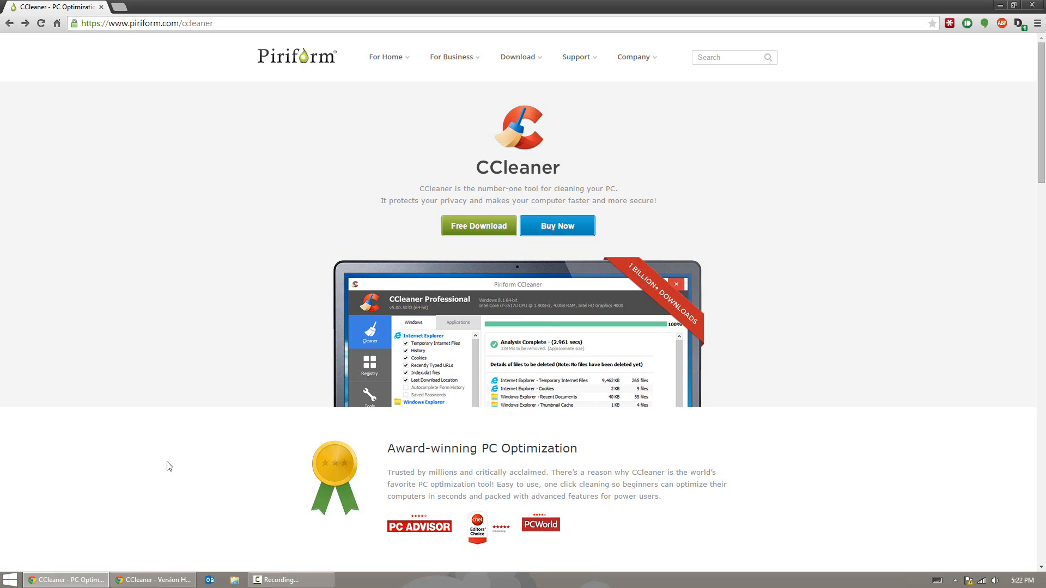
Step: Scroll to the version comparison and download the CCleaner Free edition
scroll(down, 3)
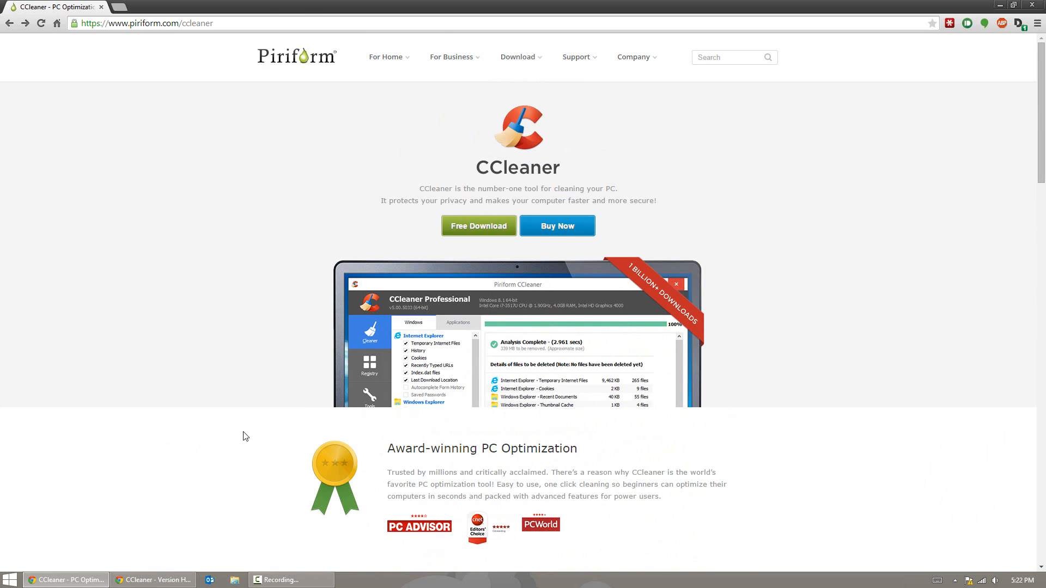
scroll(down, 3)
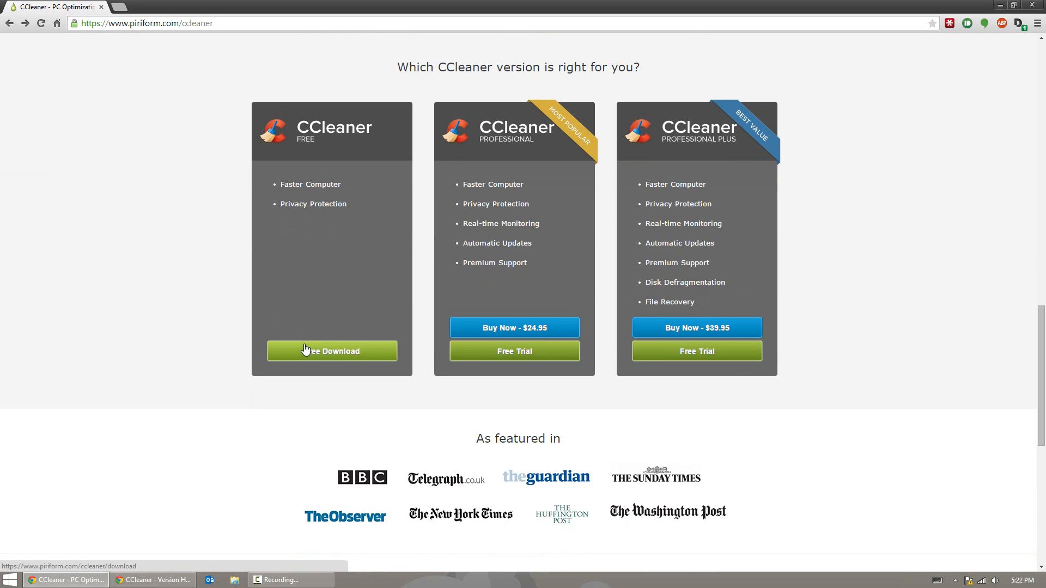
mouse_move(774, 192)
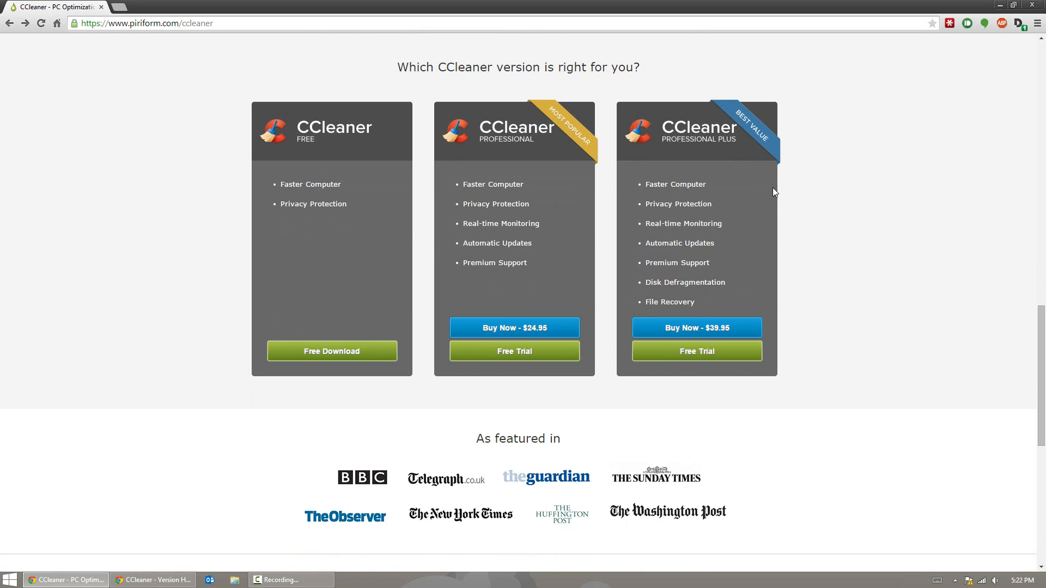
mouse_move(781, 264)
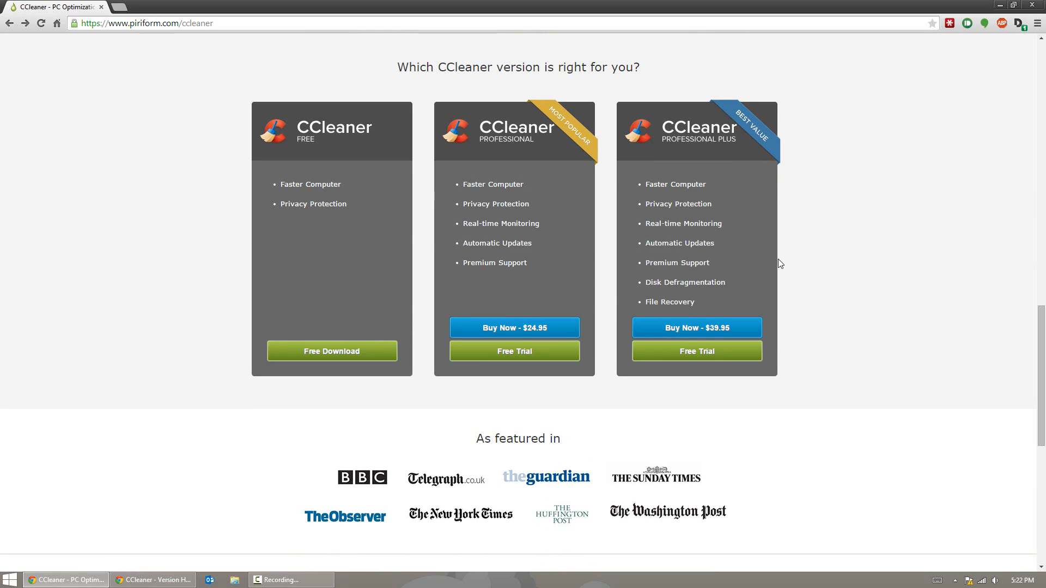
mouse_move(564, 259)
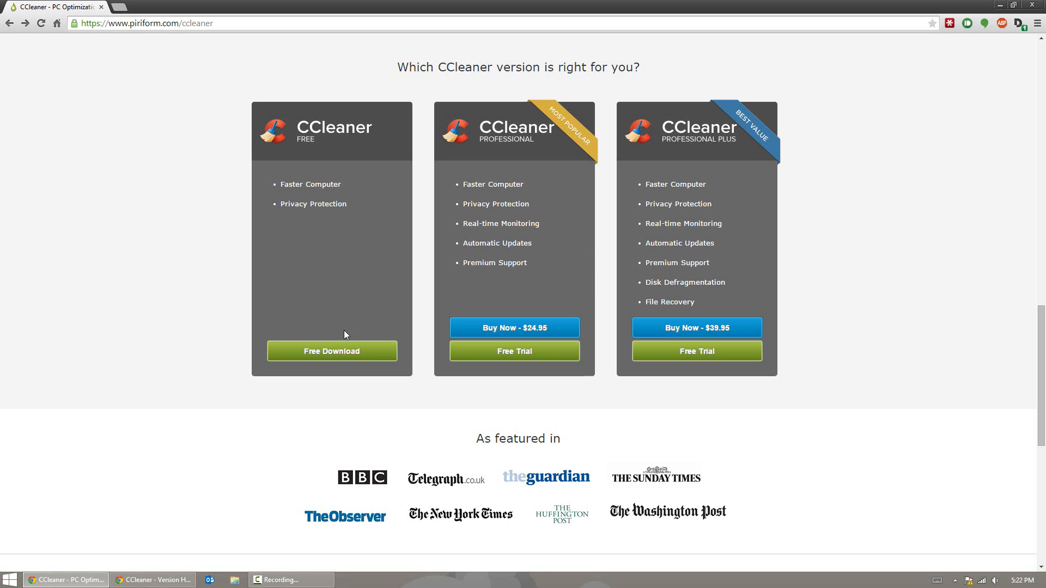
click(332, 351)
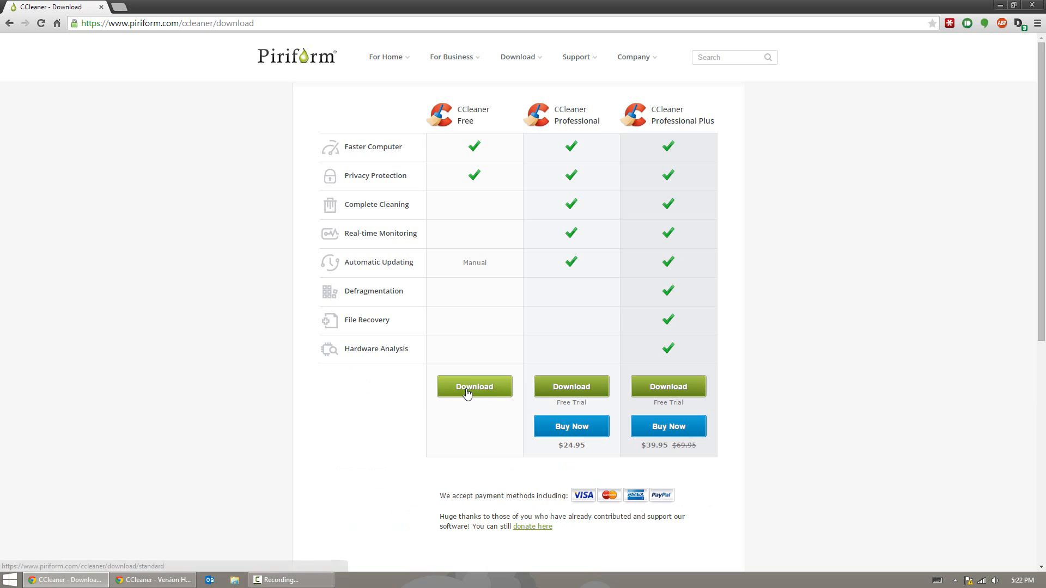
click(473, 386)
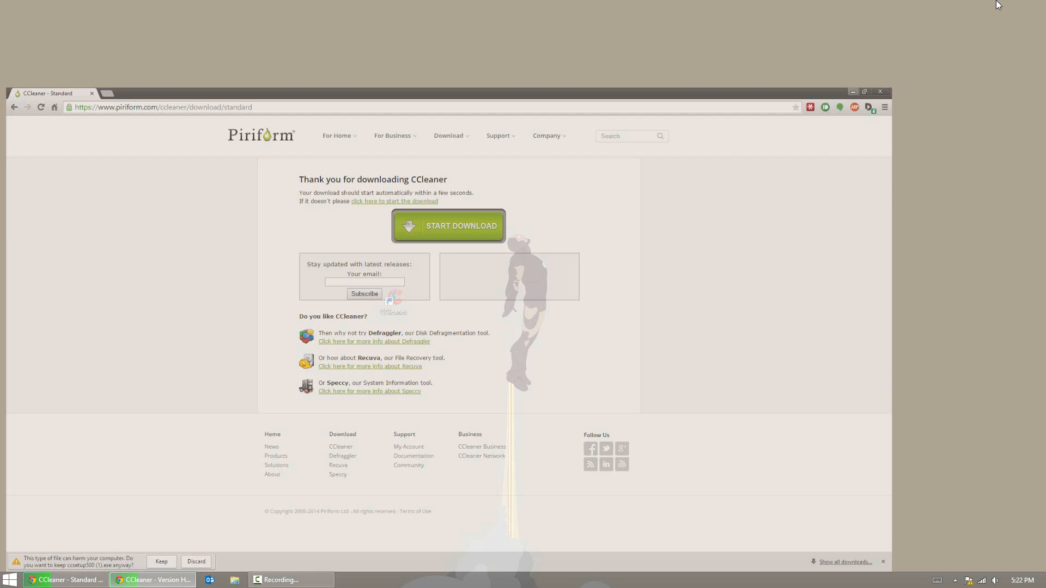
Step: Minimize Chrome and launch CCleaner from its desktop icon
click(852, 92)
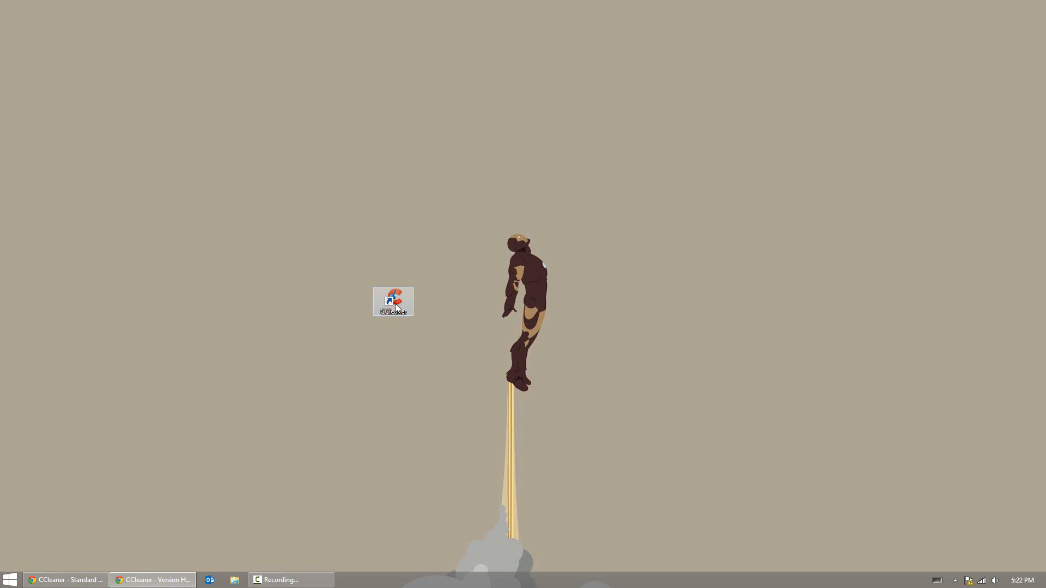
double_click(392, 301)
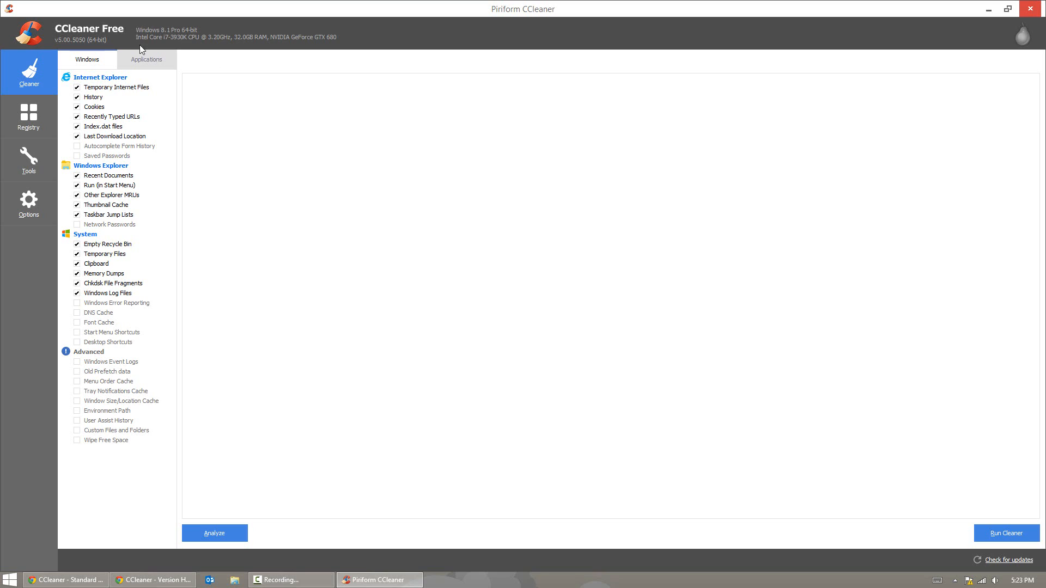
mouse_move(142, 41)
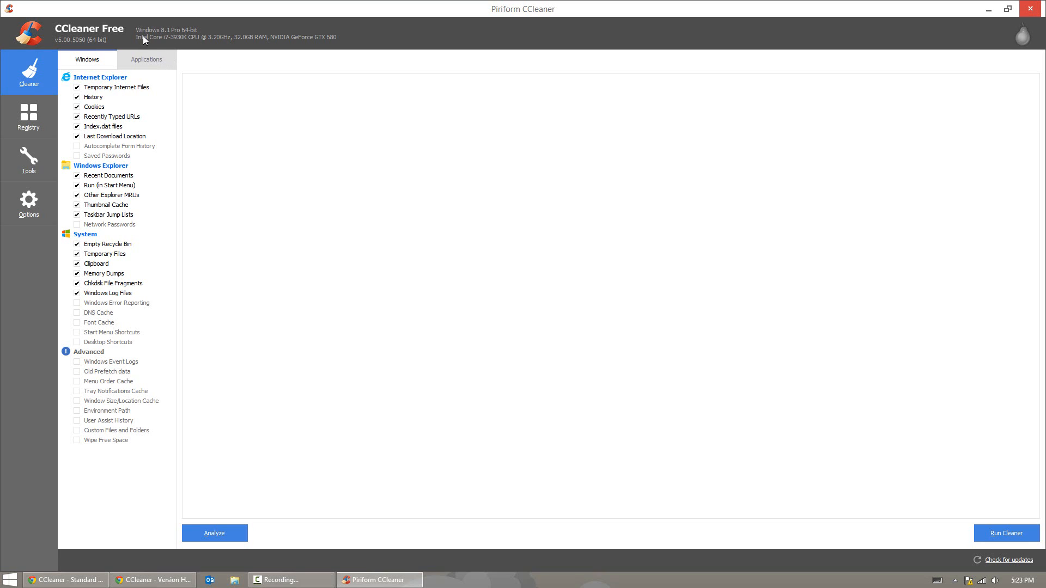
mouse_move(108, 6)
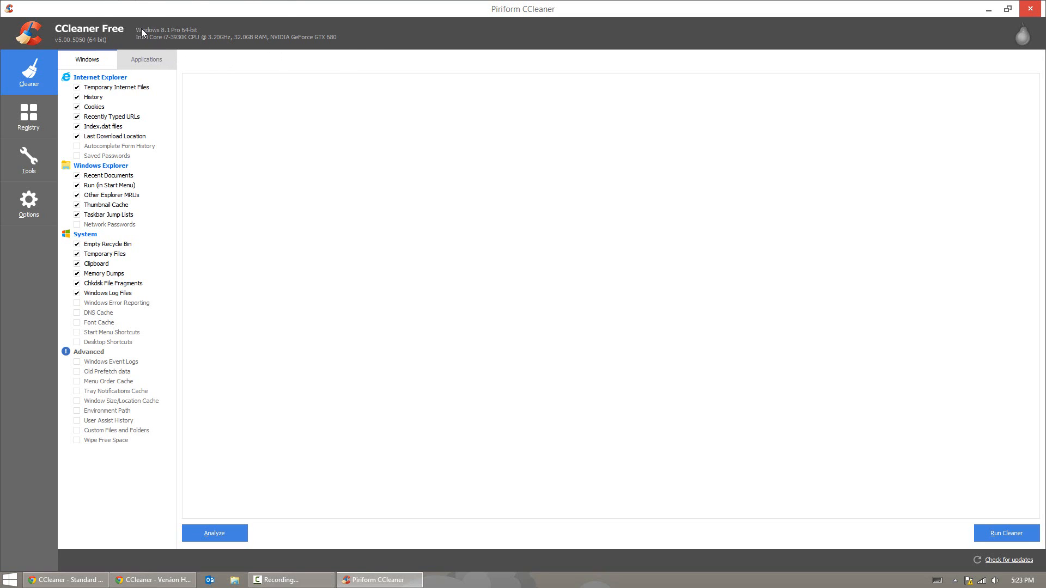
mouse_move(164, 34)
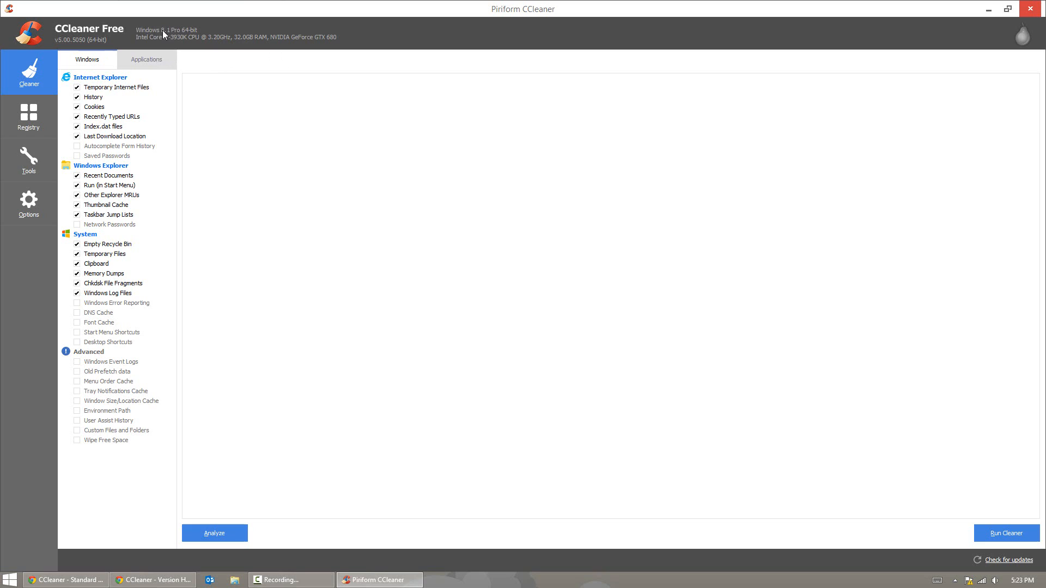
mouse_move(248, 50)
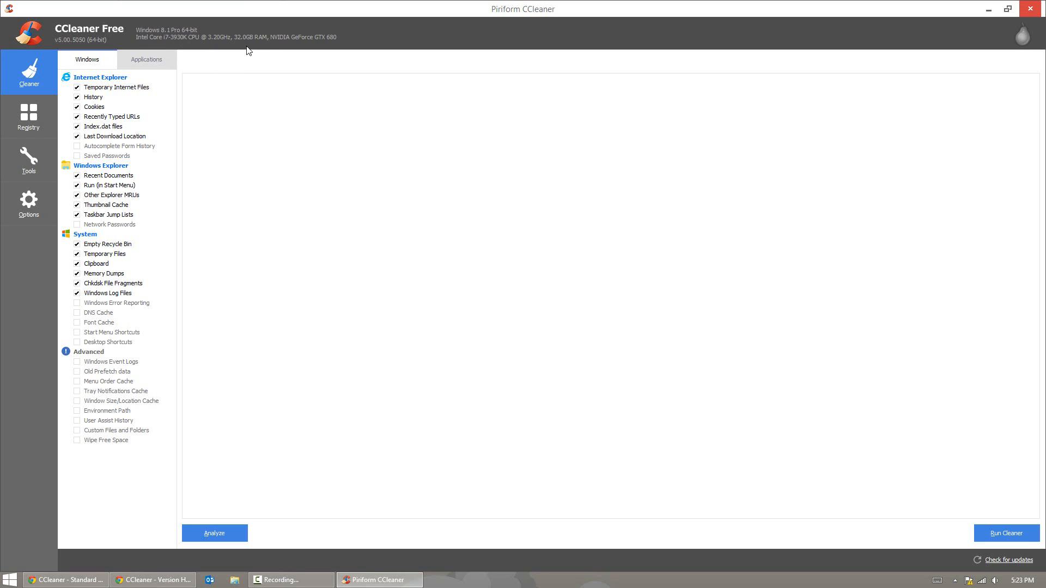
mouse_move(381, 41)
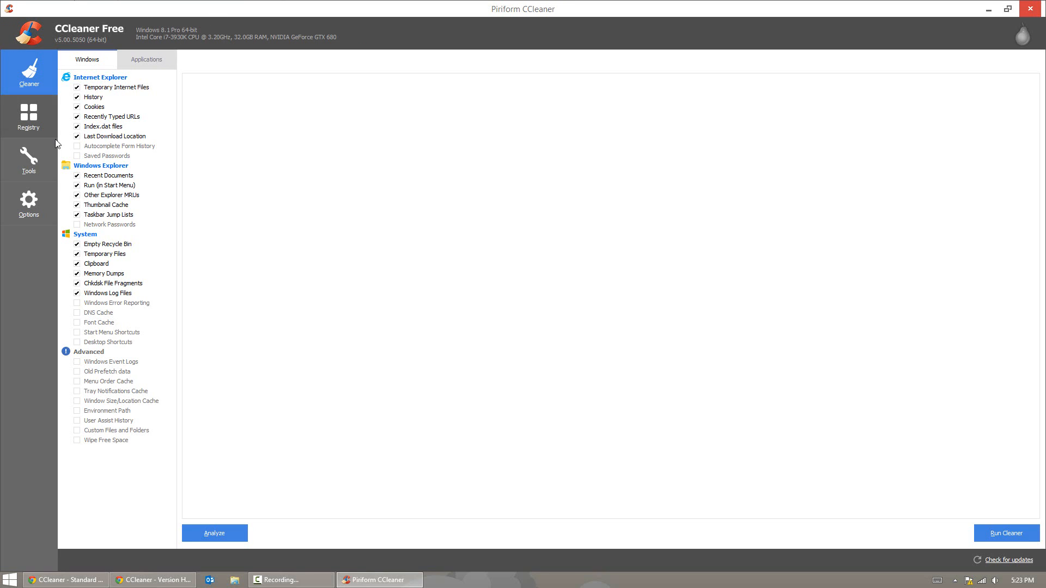
mouse_move(5, 97)
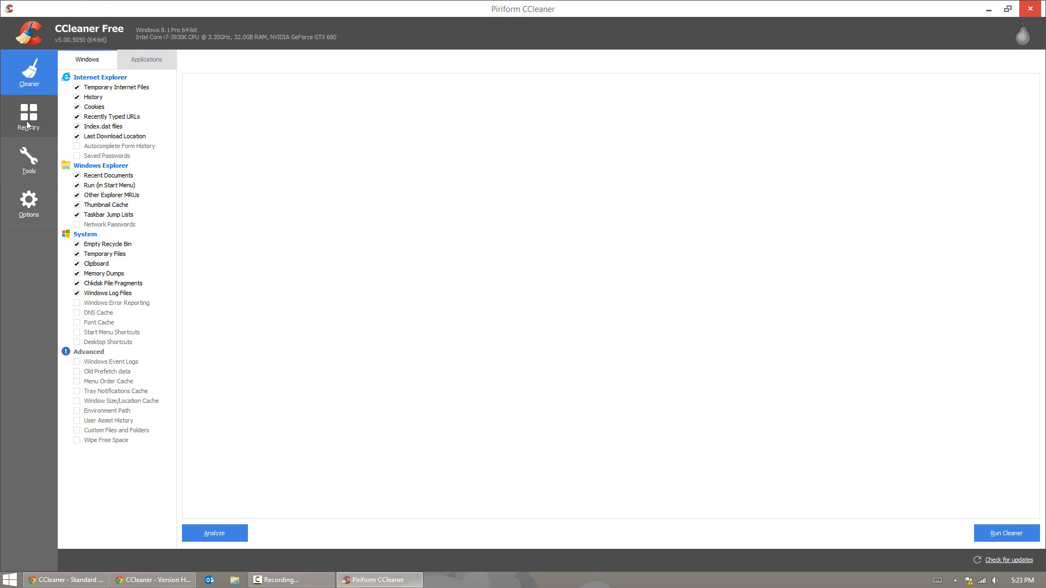
Step: Browse the Registry section and the Tools uninstall list, ending on Options
click(29, 117)
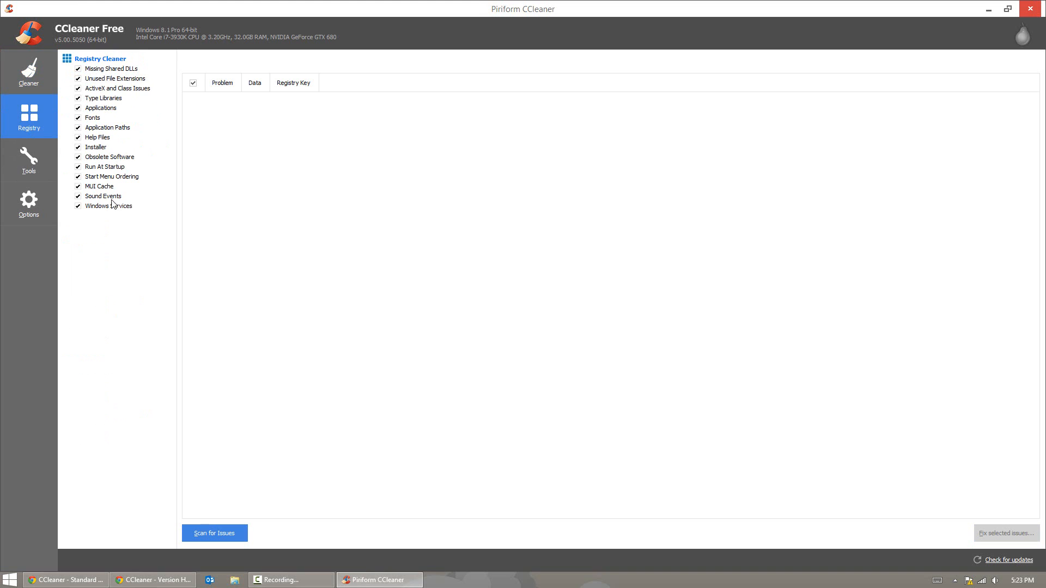
click(29, 160)
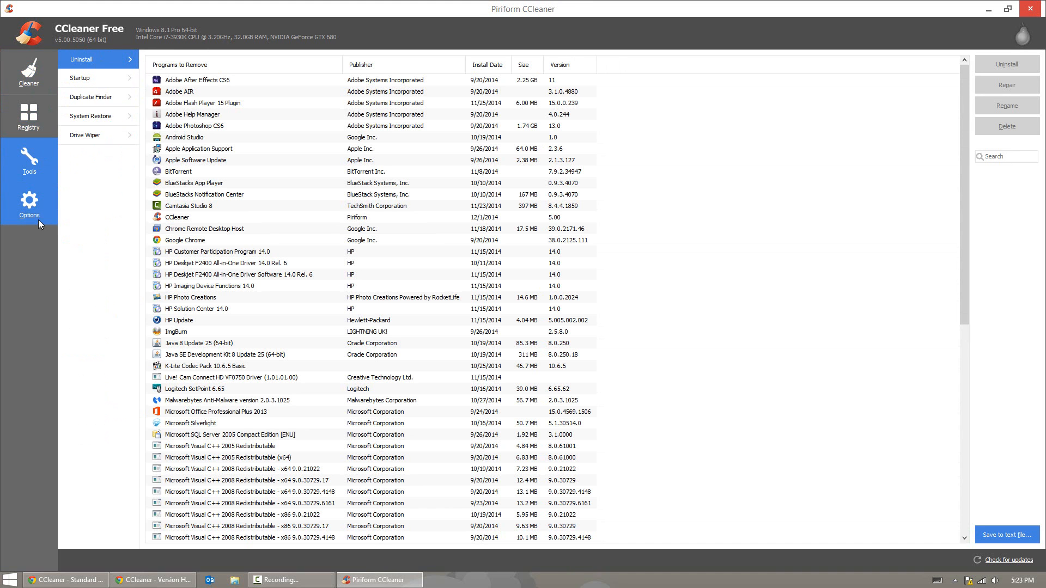
click(29, 203)
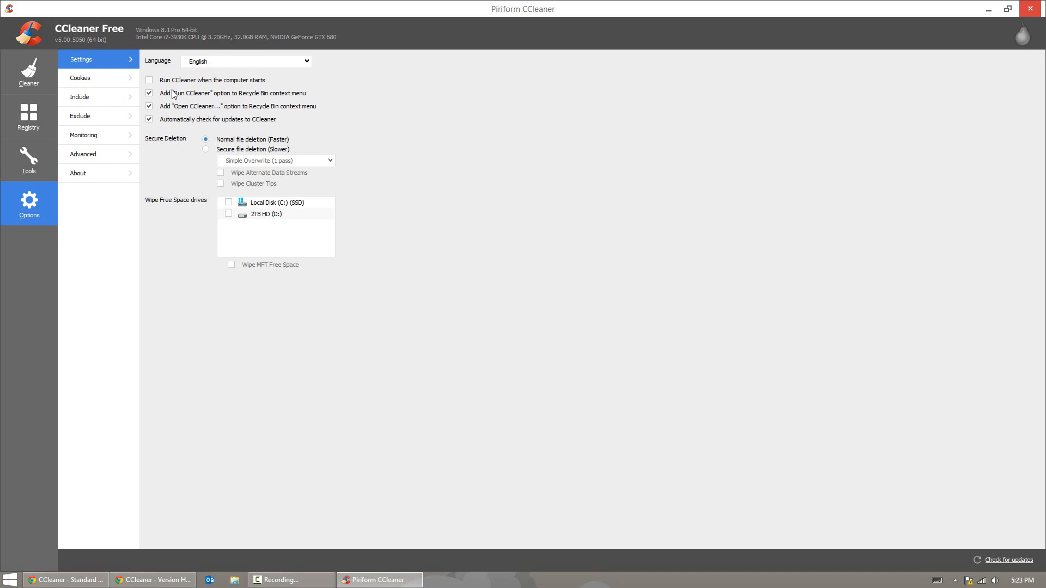
Step: View the Cookies, Exclude, Monitoring, Advanced and About options, then return to Cleaner
click(80, 77)
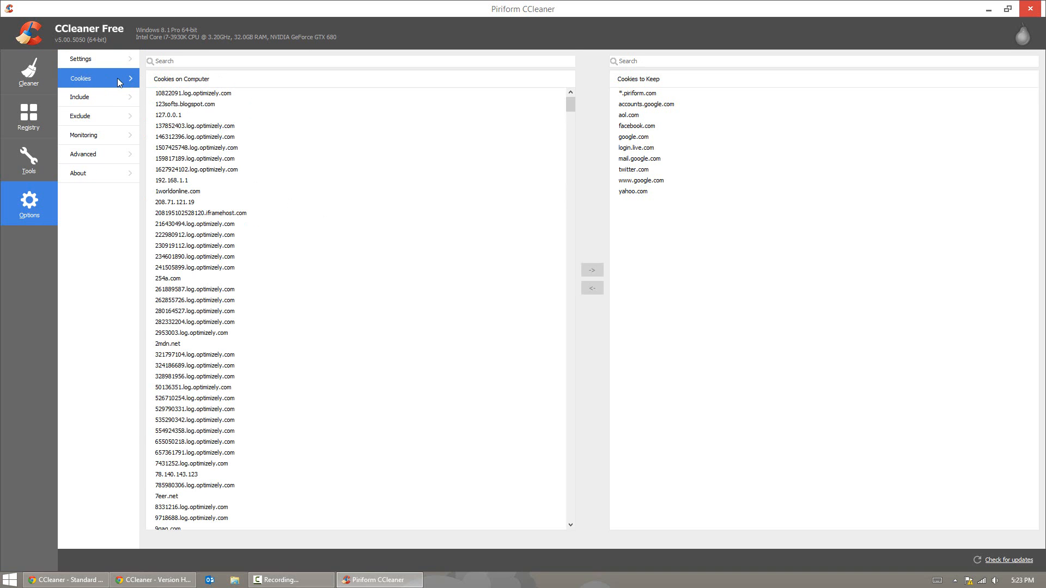
click(98, 116)
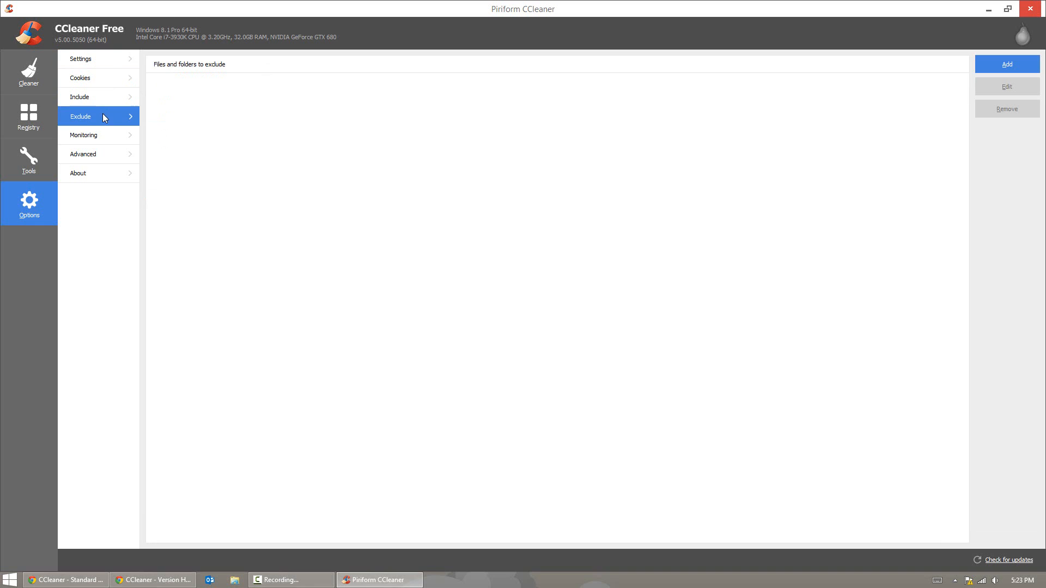
click(84, 135)
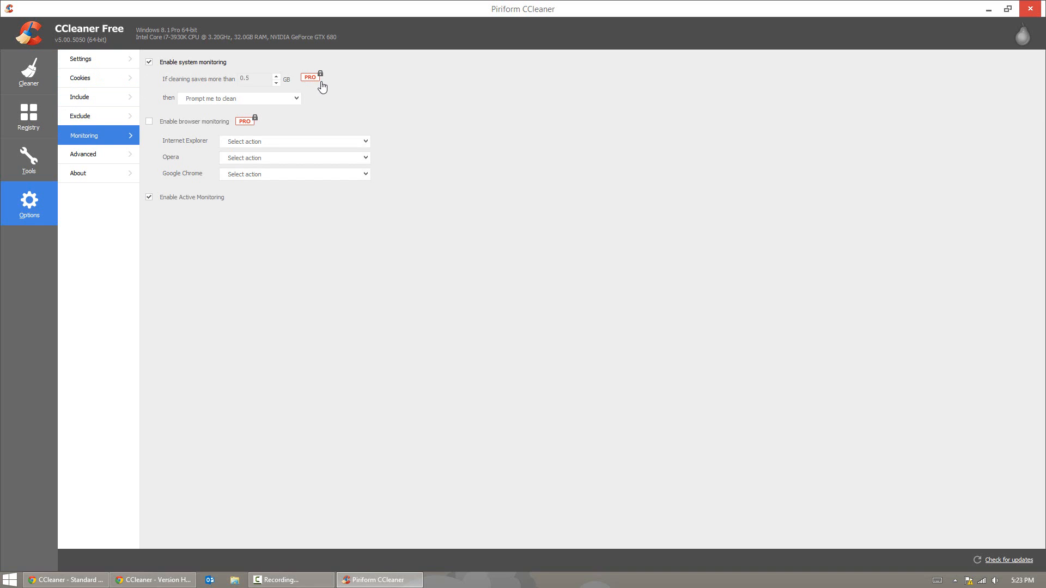
click(83, 154)
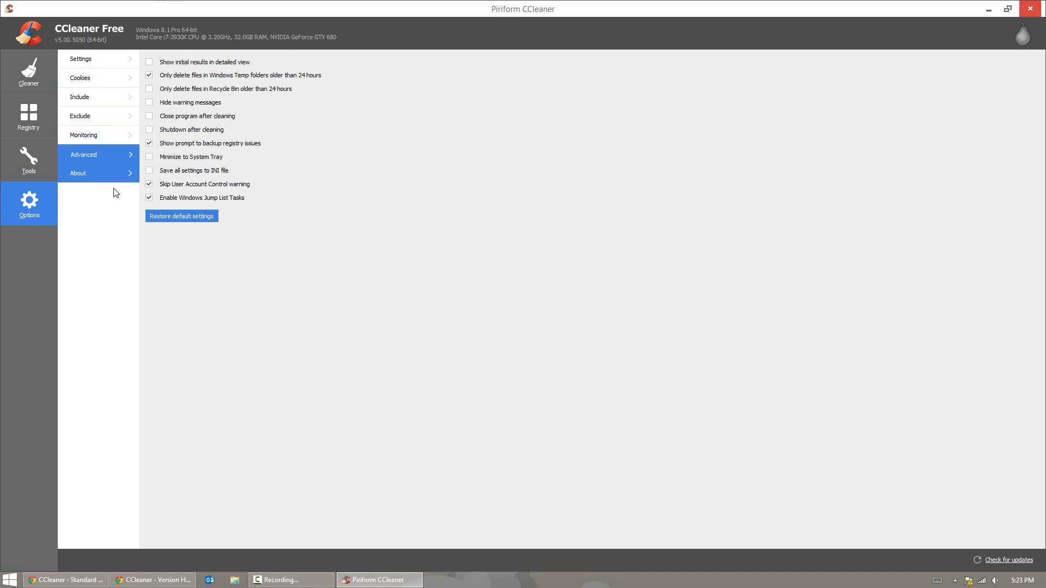
click(77, 173)
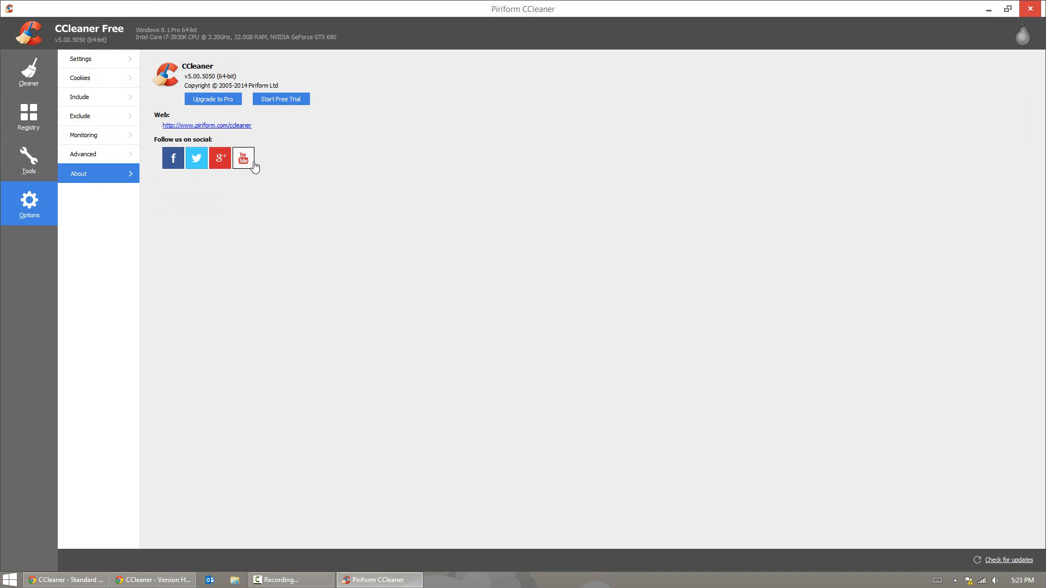
click(28, 72)
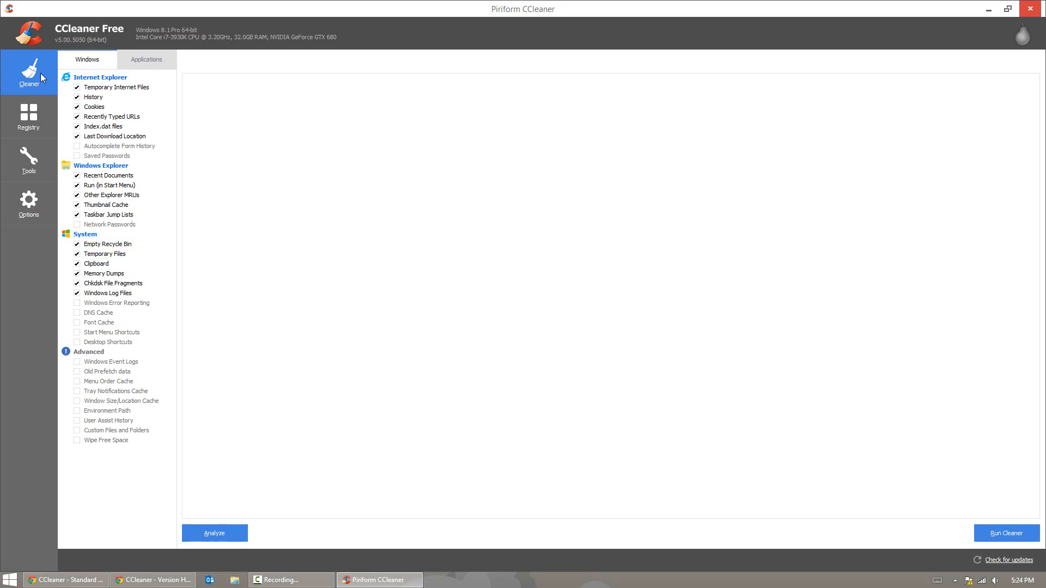
Step: Review the Applications cleaning list, then go back to the Windows items list
click(146, 59)
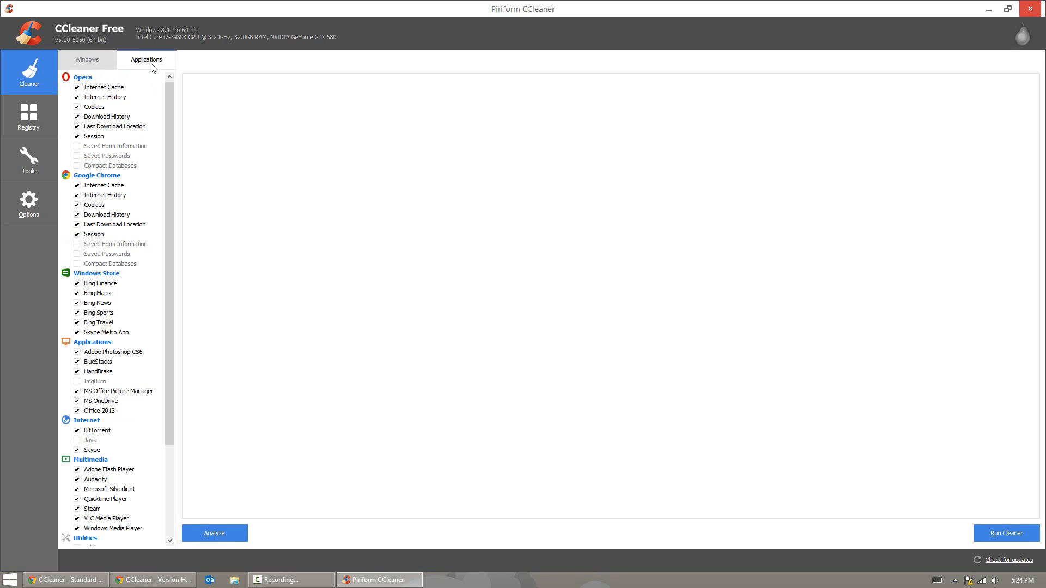
click(86, 59)
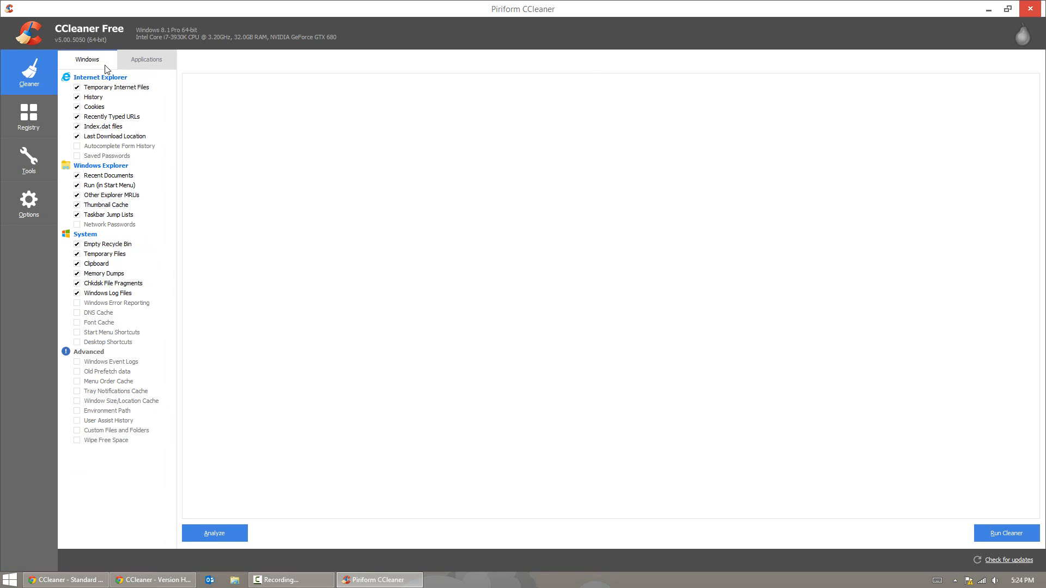
mouse_move(105, 165)
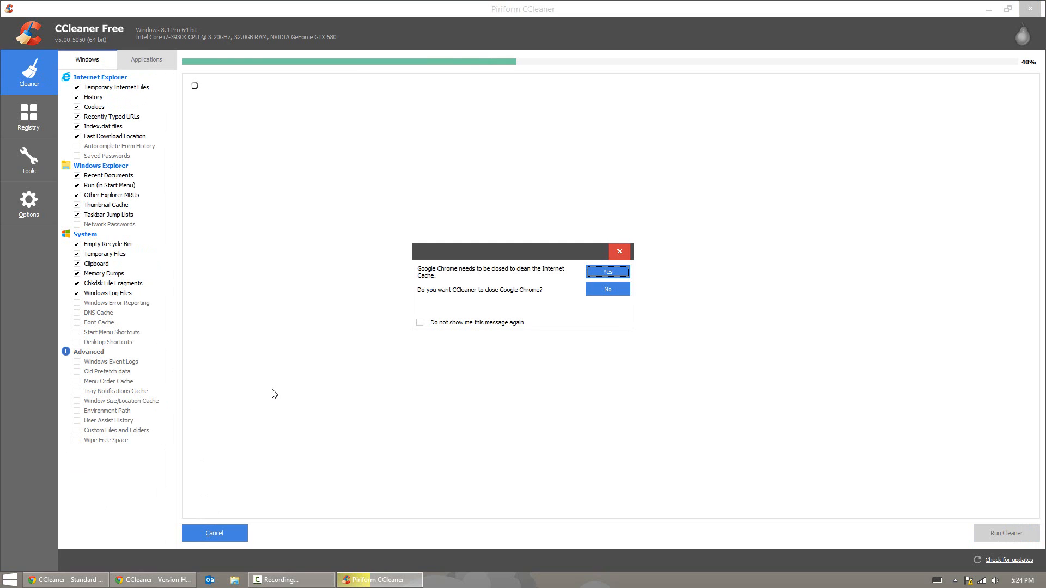
mouse_move(577, 311)
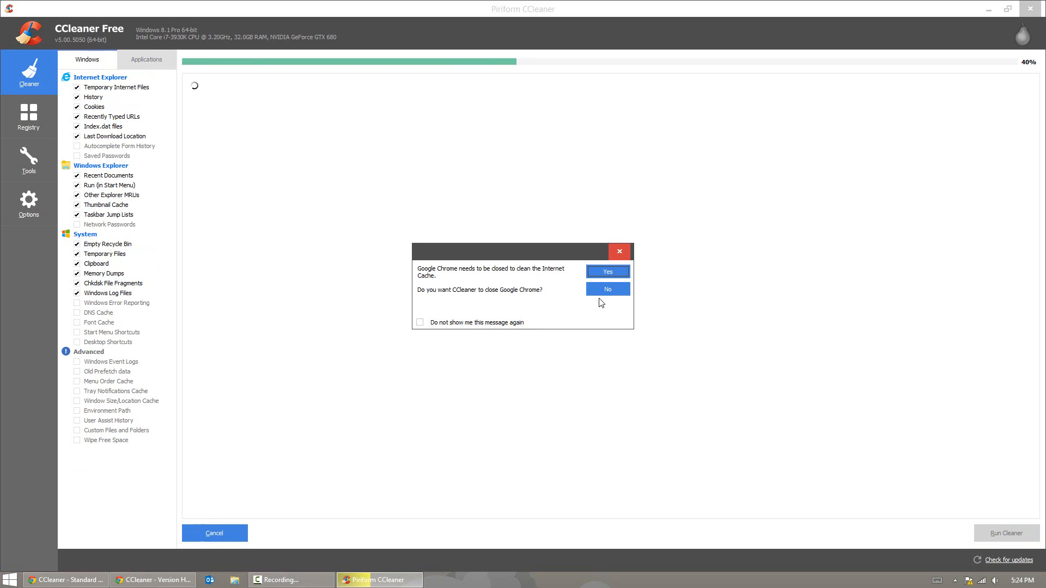
mouse_move(430, 318)
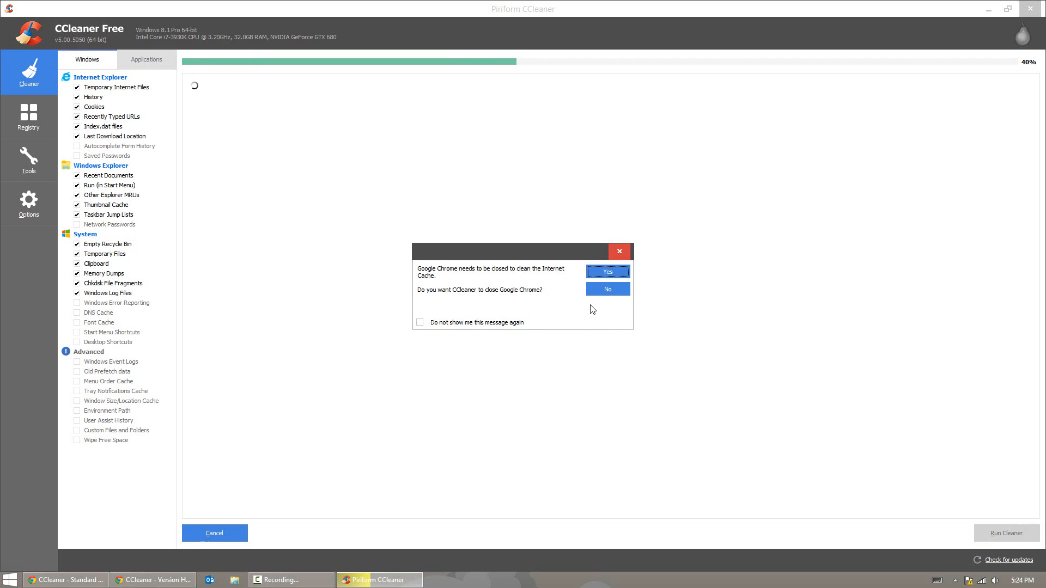
Step: Let the analysis continue without closing Chrome, then review the Applications and Windows tabs
click(606, 289)
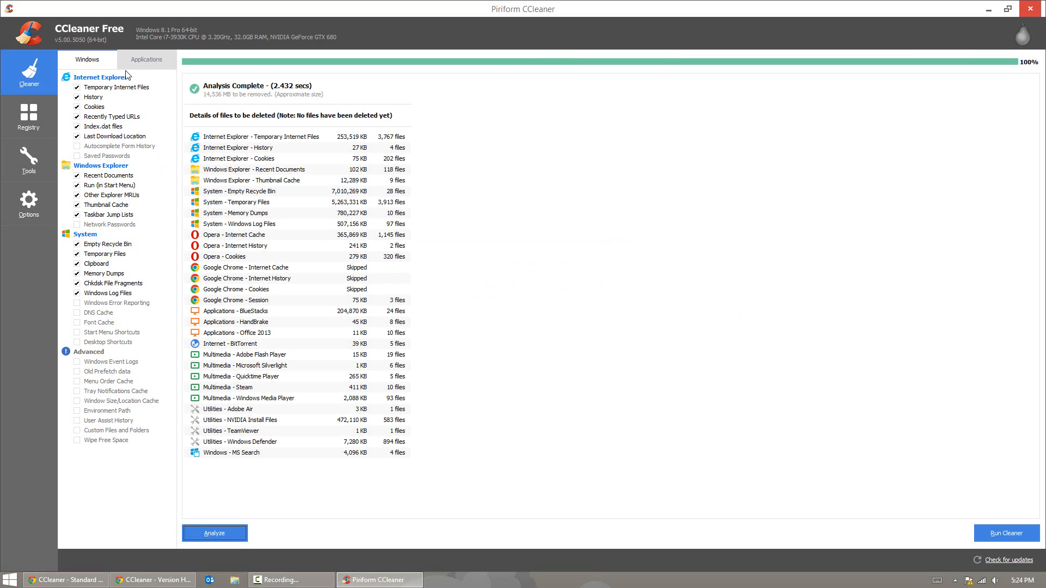
click(147, 60)
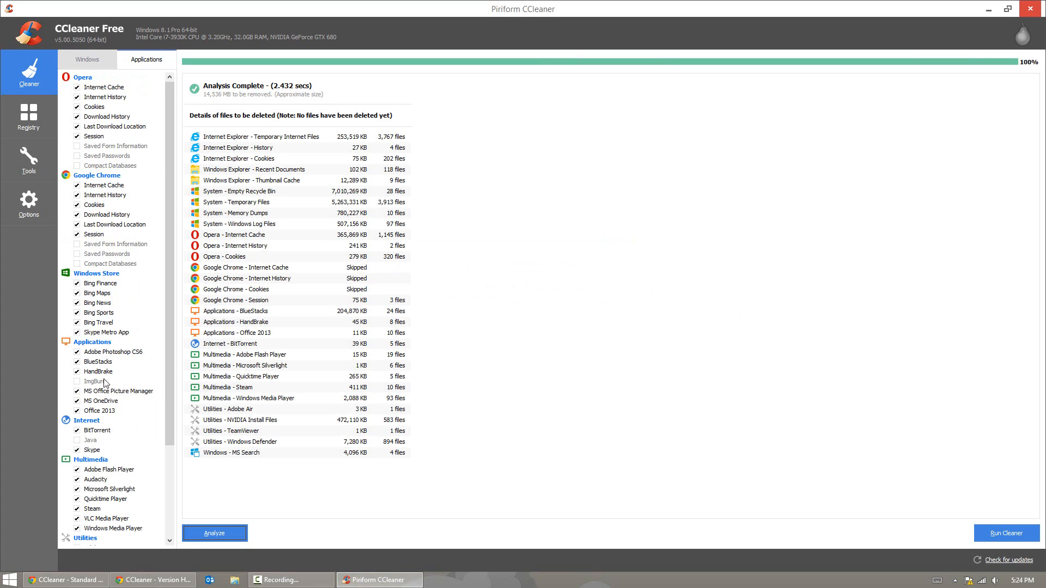
mouse_move(125, 280)
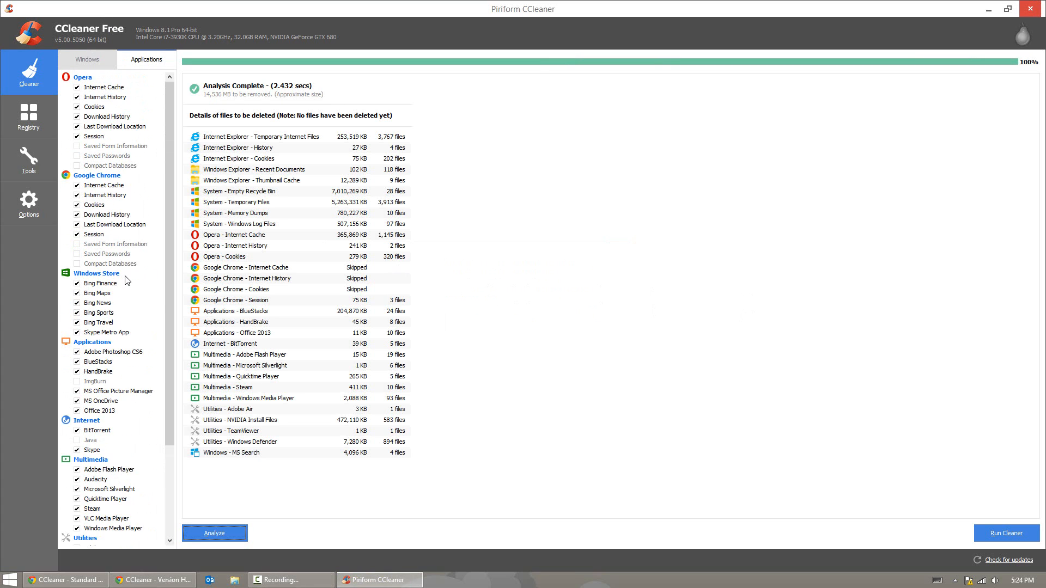
scroll(down, 3)
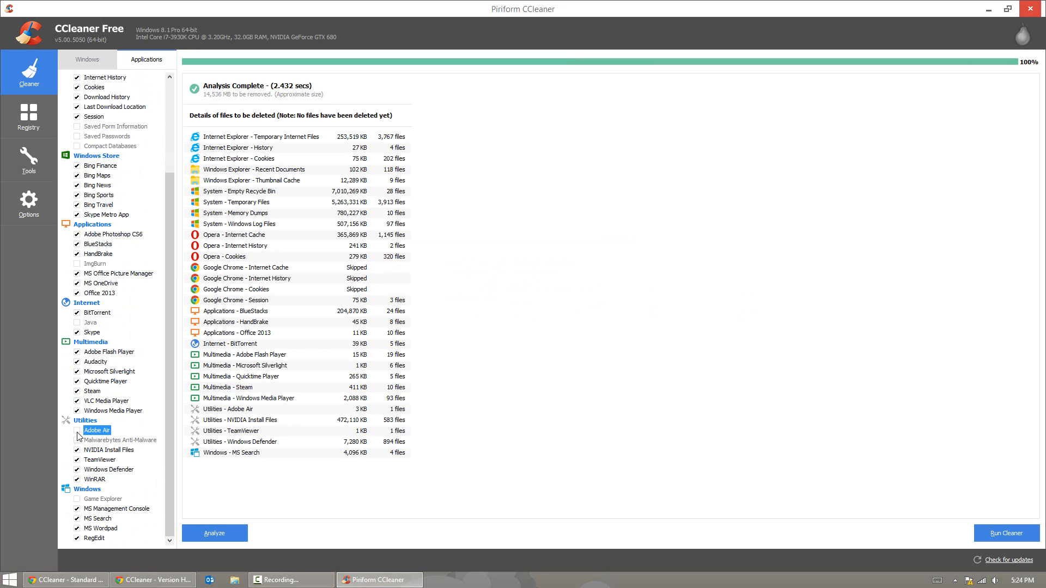
click(87, 60)
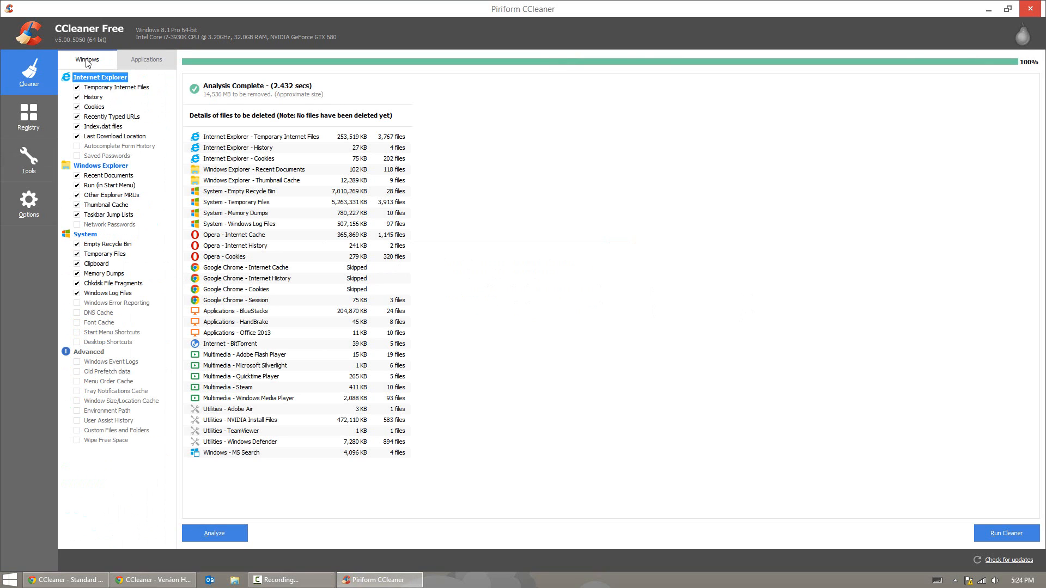
mouse_move(347, 121)
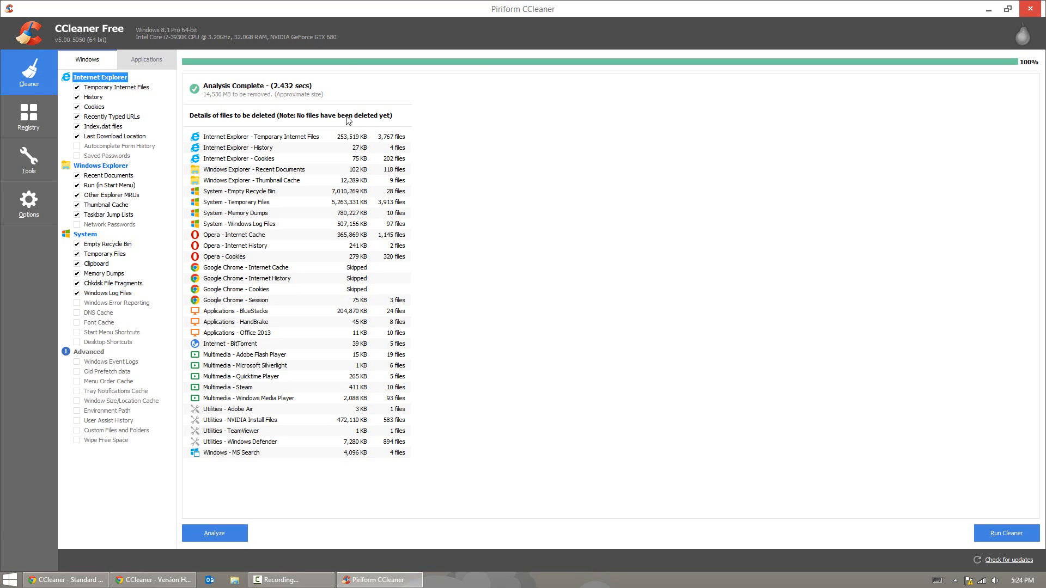
mouse_move(235, 210)
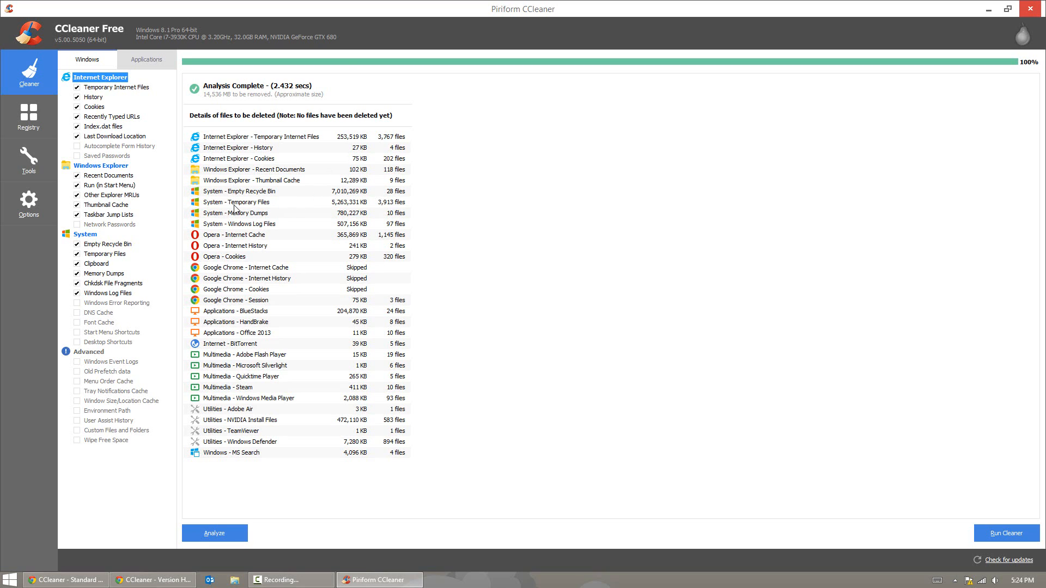
Step: Inspect the Temporary Files, Chrome Cookies, BlueStacks and Steam result rows
click(266, 202)
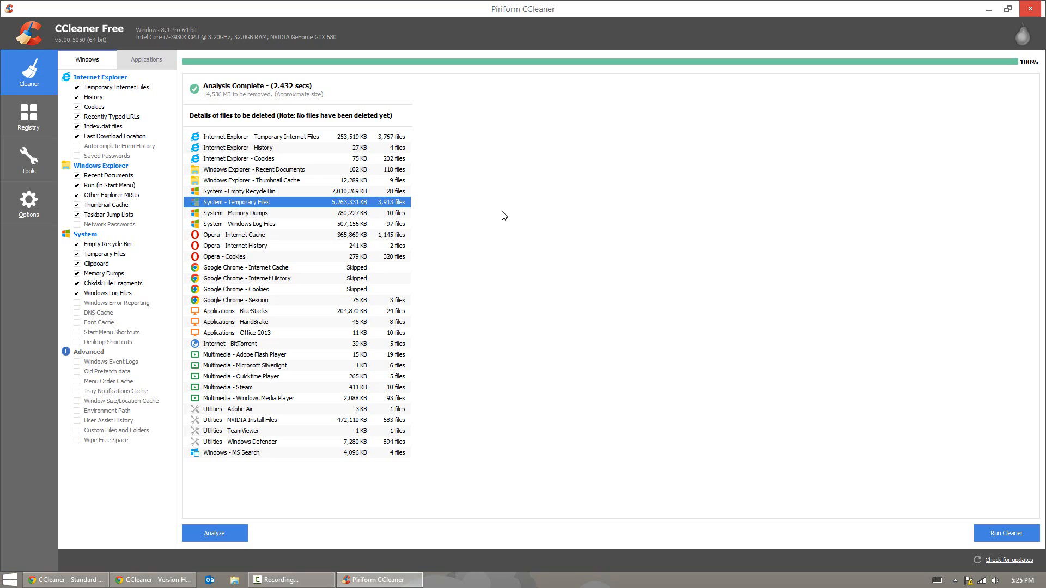
click(267, 148)
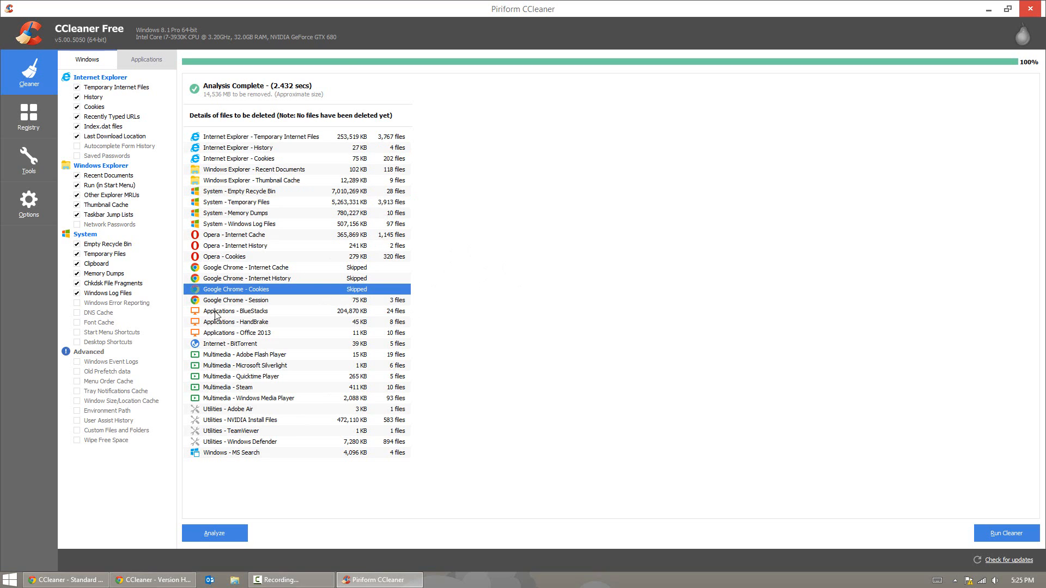
click(267, 311)
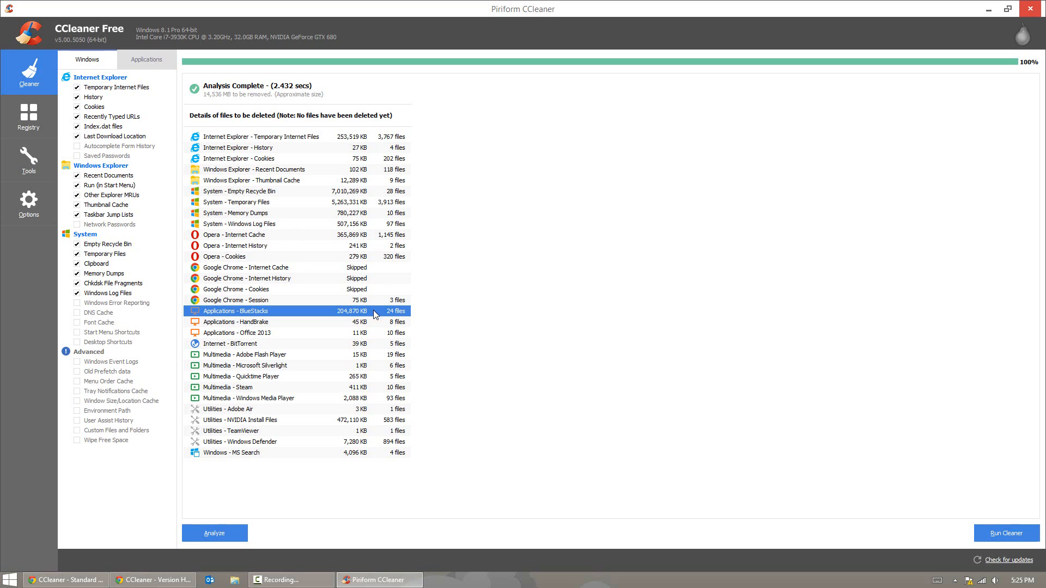
mouse_move(271, 321)
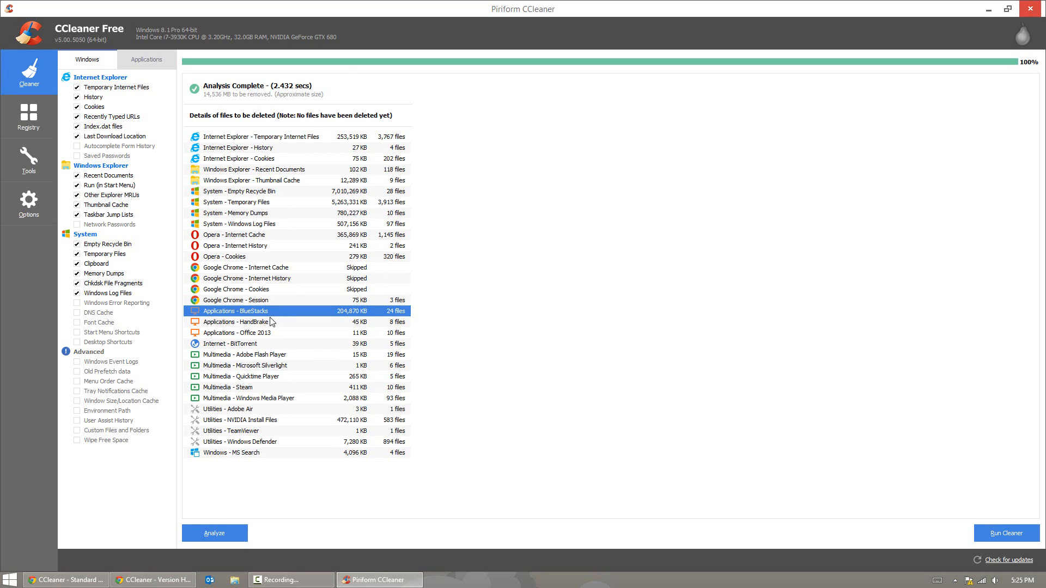
click(245, 354)
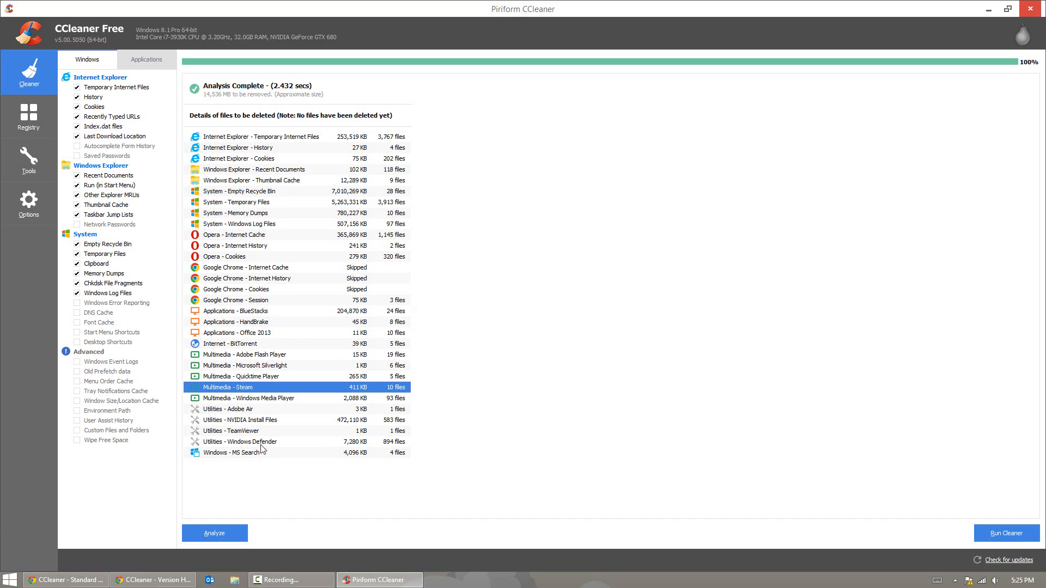
mouse_move(308, 211)
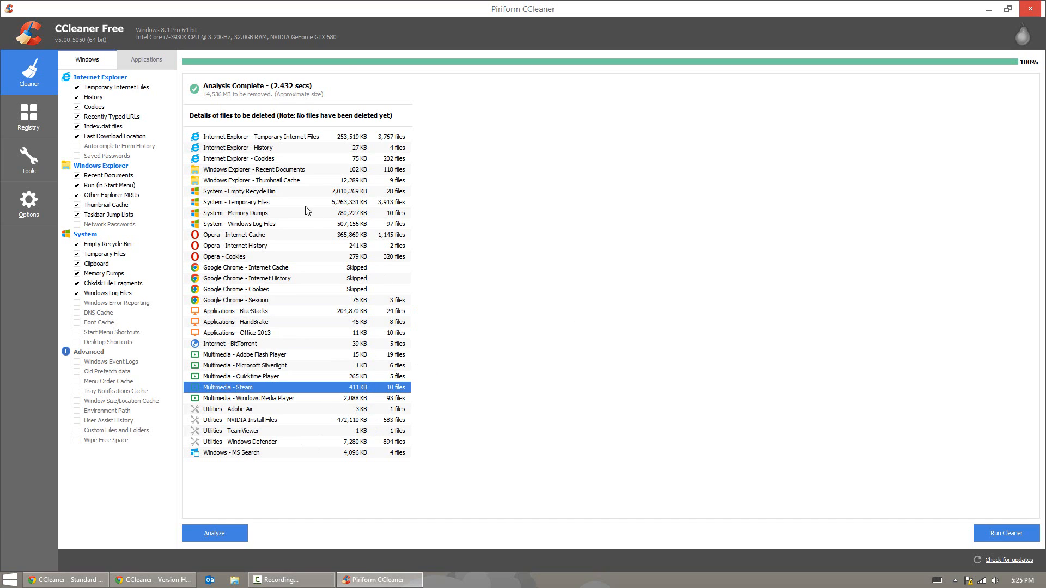
mouse_move(1005, 533)
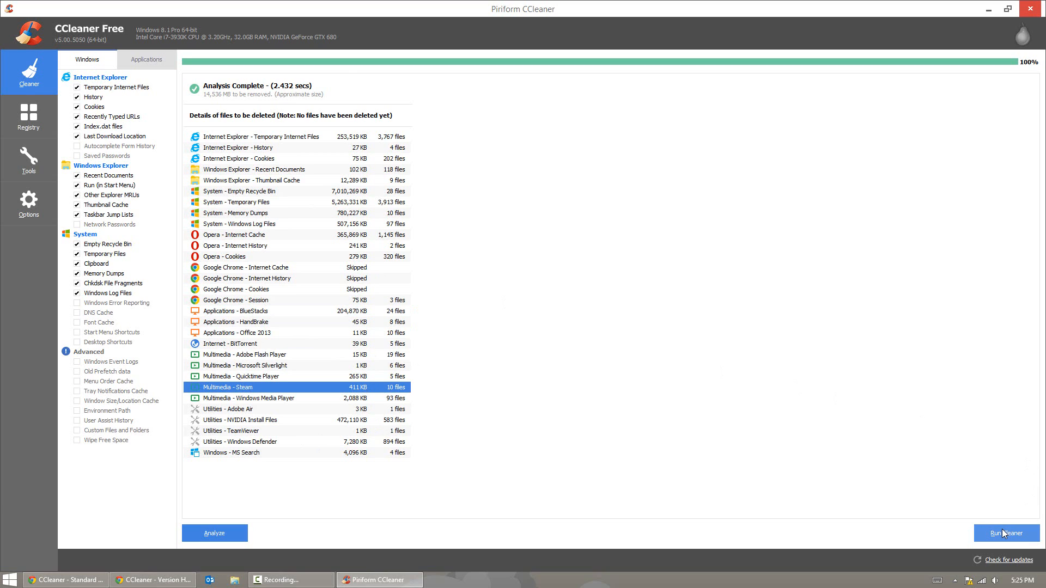
mouse_move(857, 425)
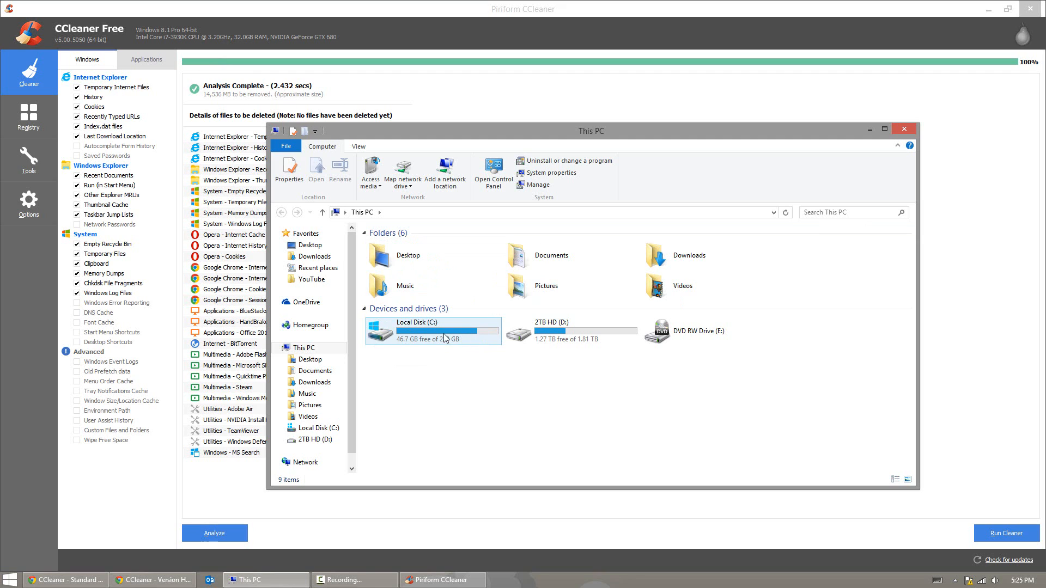
mouse_move(463, 324)
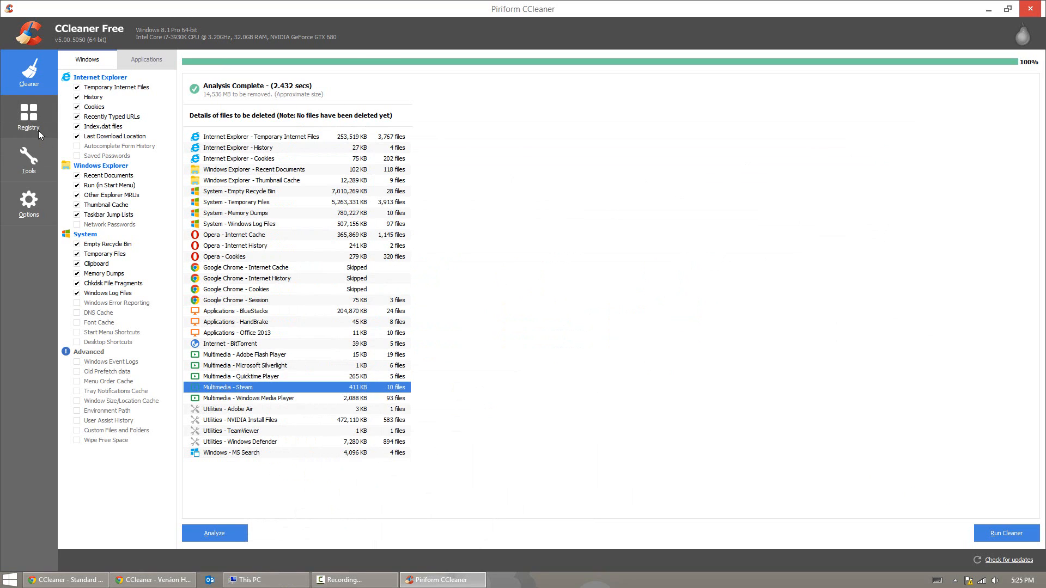
Step: Open the Registry cleaner and scan for missing DLLs, unused extensions and ActiveX issues
click(27, 117)
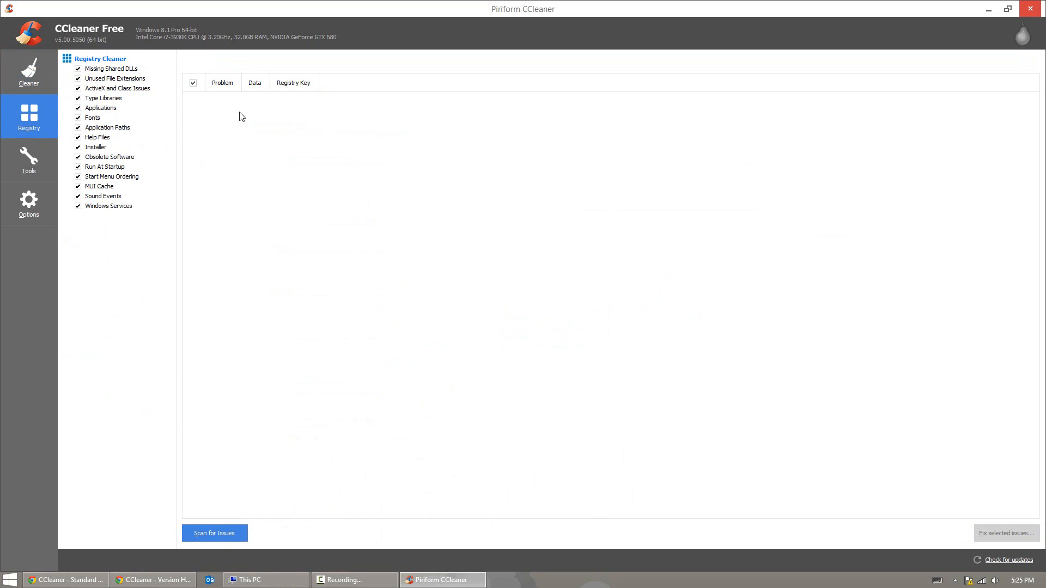
mouse_move(170, 338)
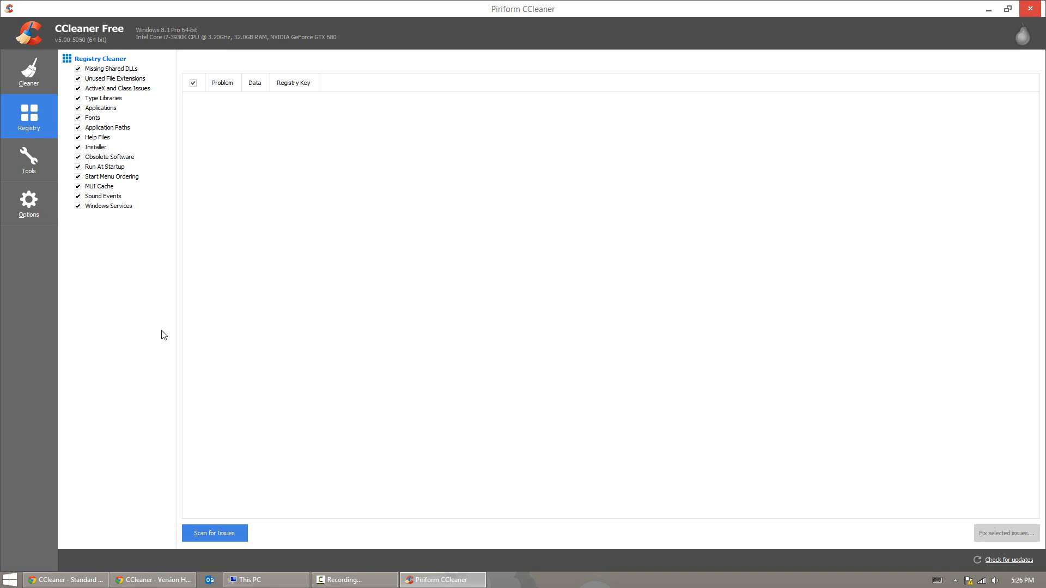
click(214, 533)
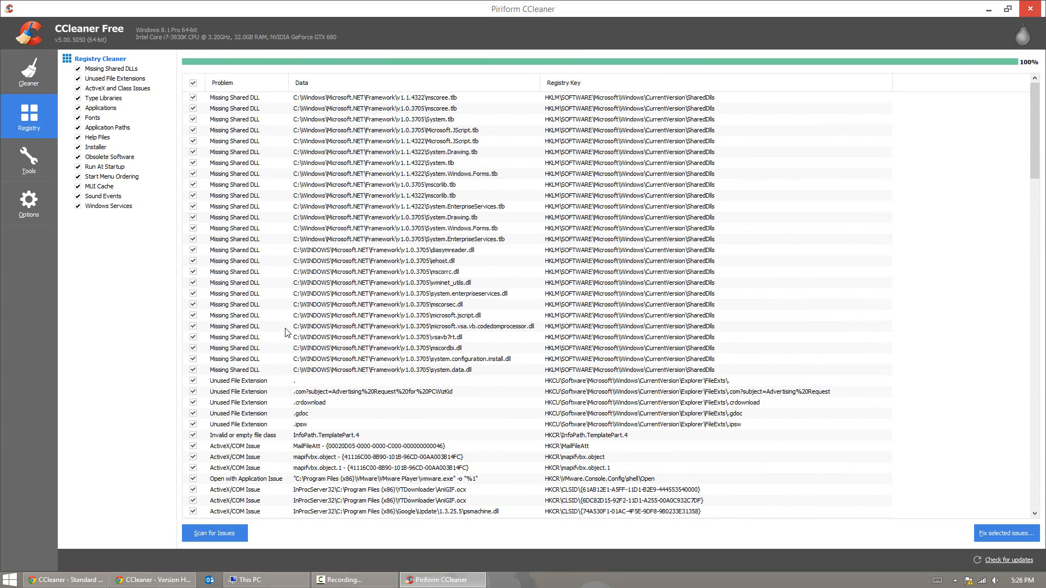
mouse_move(1004, 533)
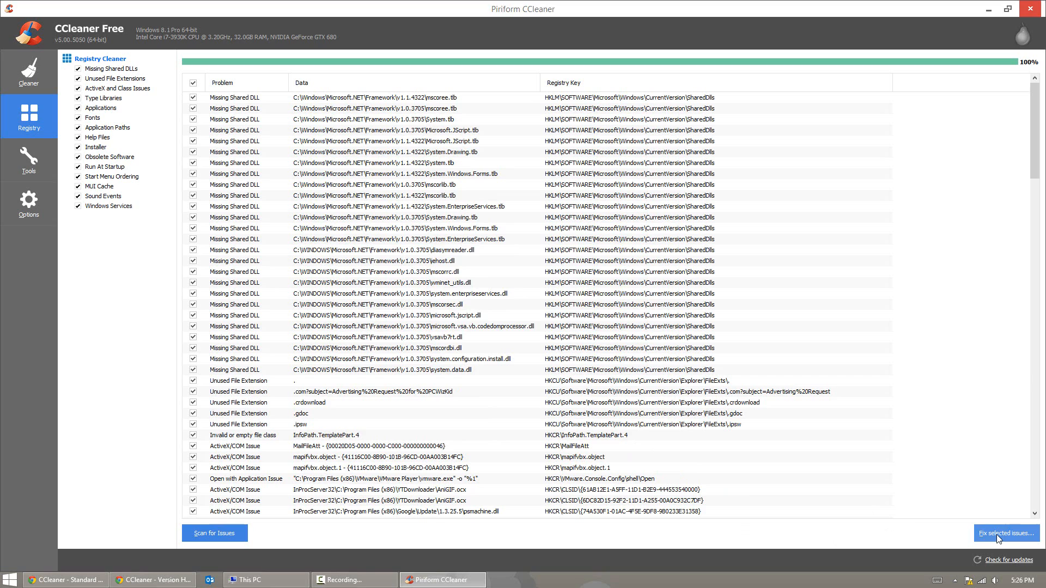
Step: Fix all 174 selected registry issues, then open the Tools uninstall list
click(1007, 533)
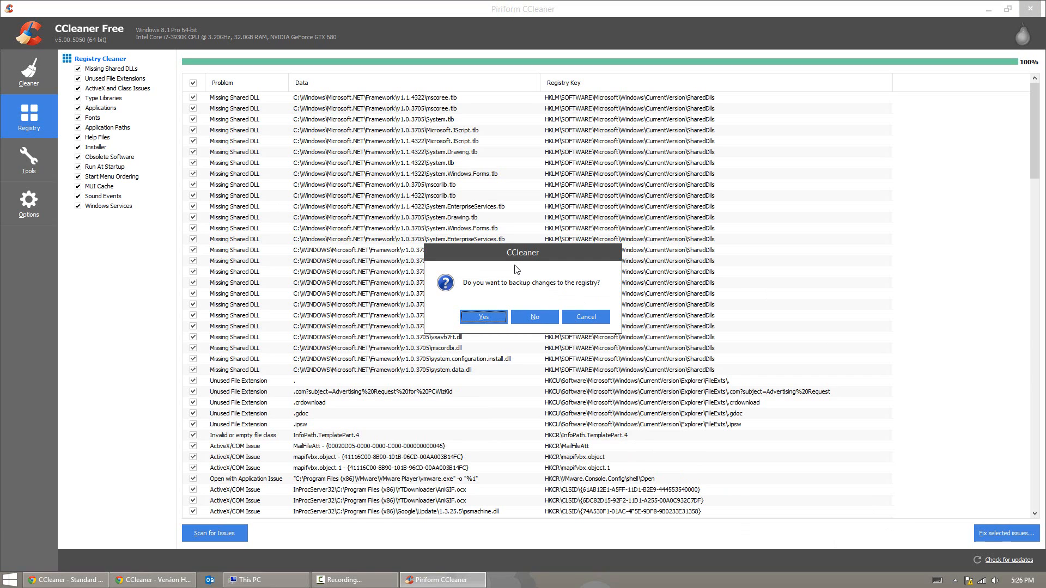
click(534, 316)
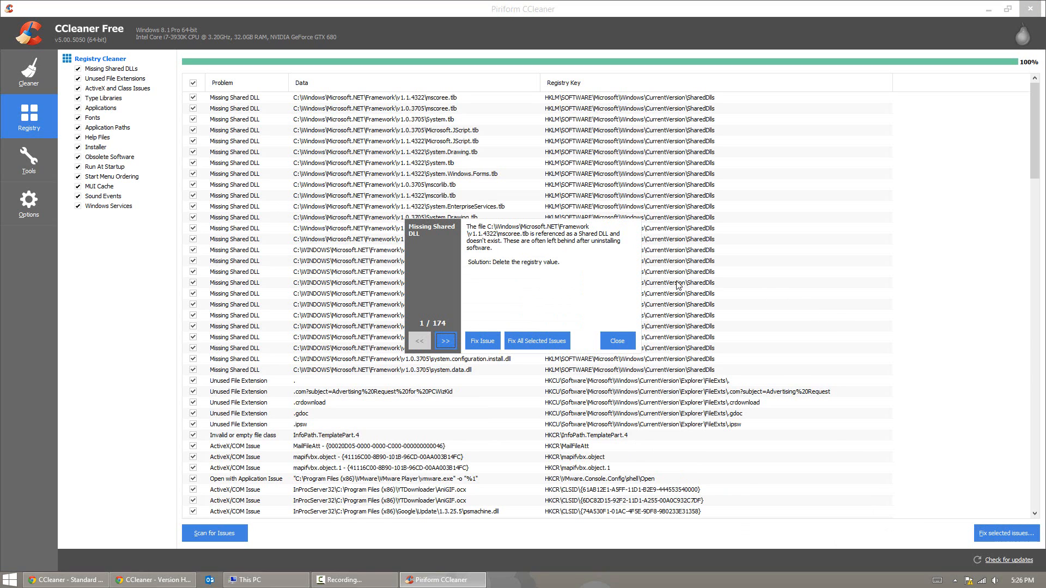
click(536, 341)
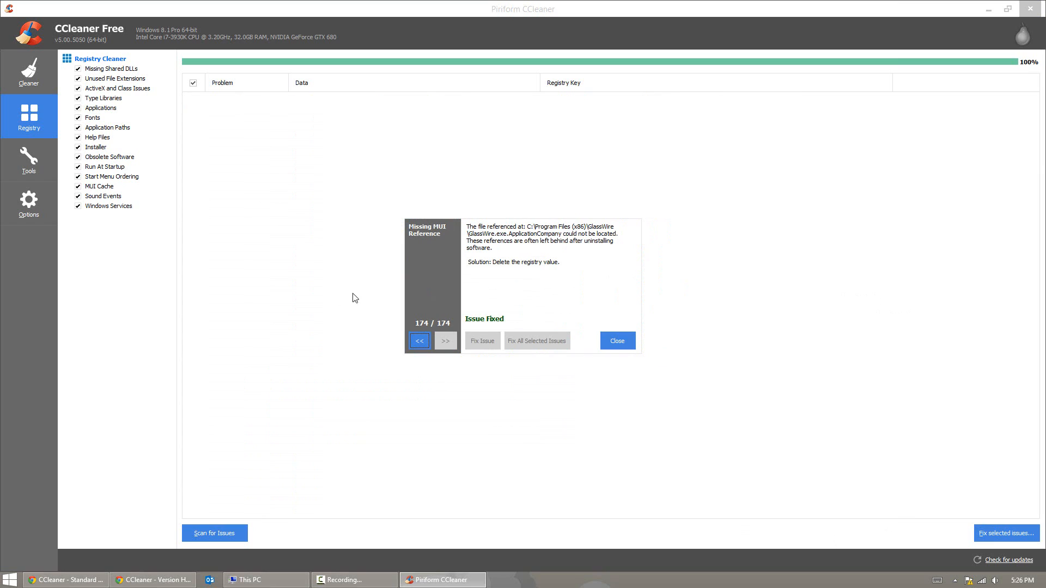
click(615, 341)
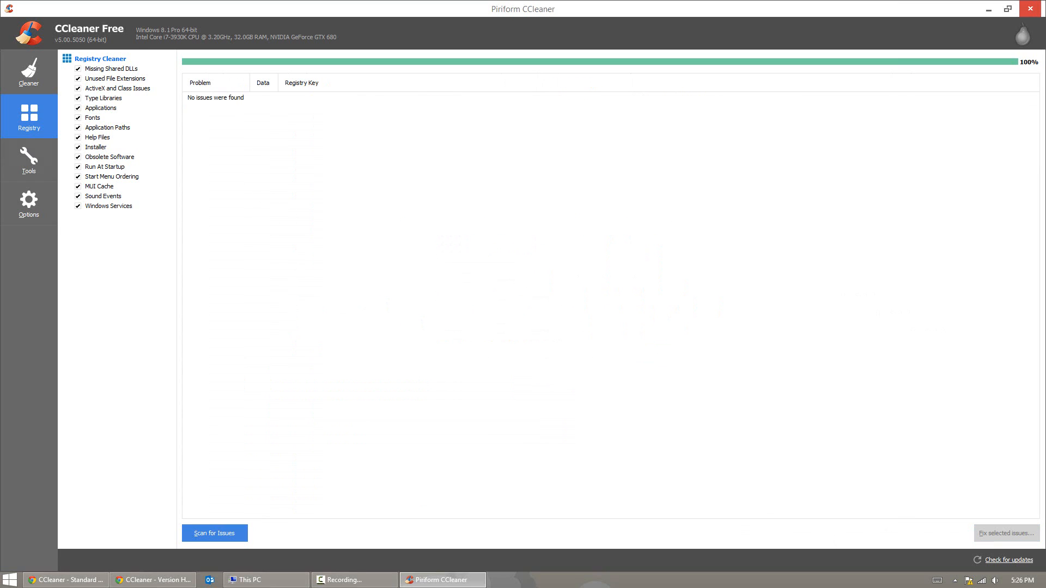
click(29, 160)
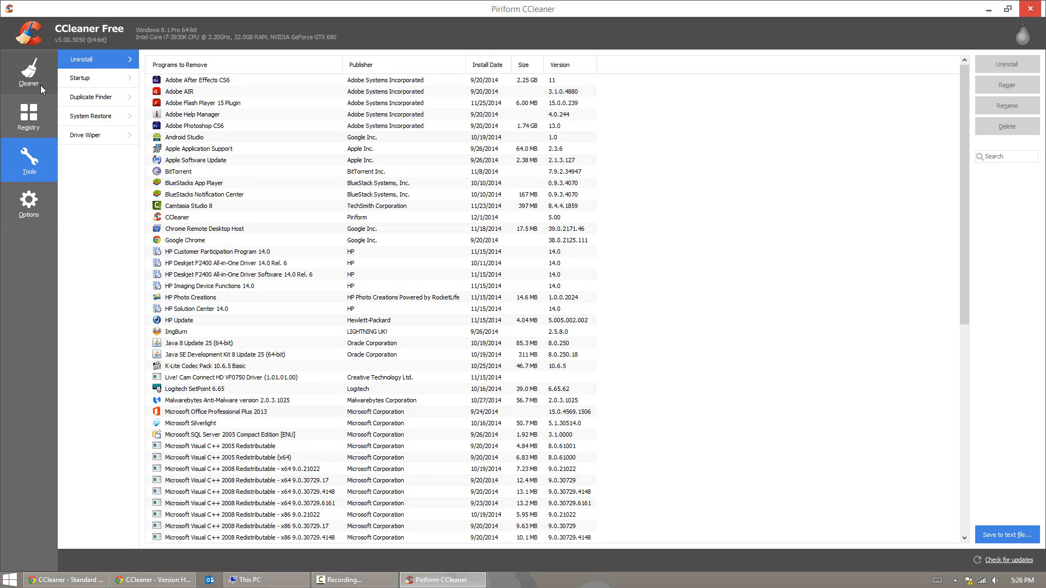
click(28, 71)
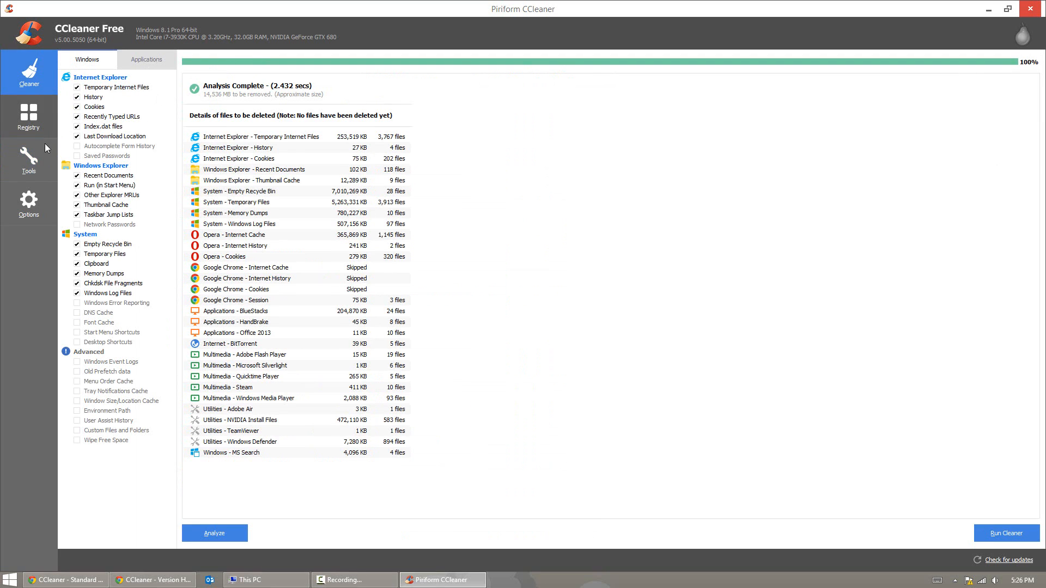
click(29, 160)
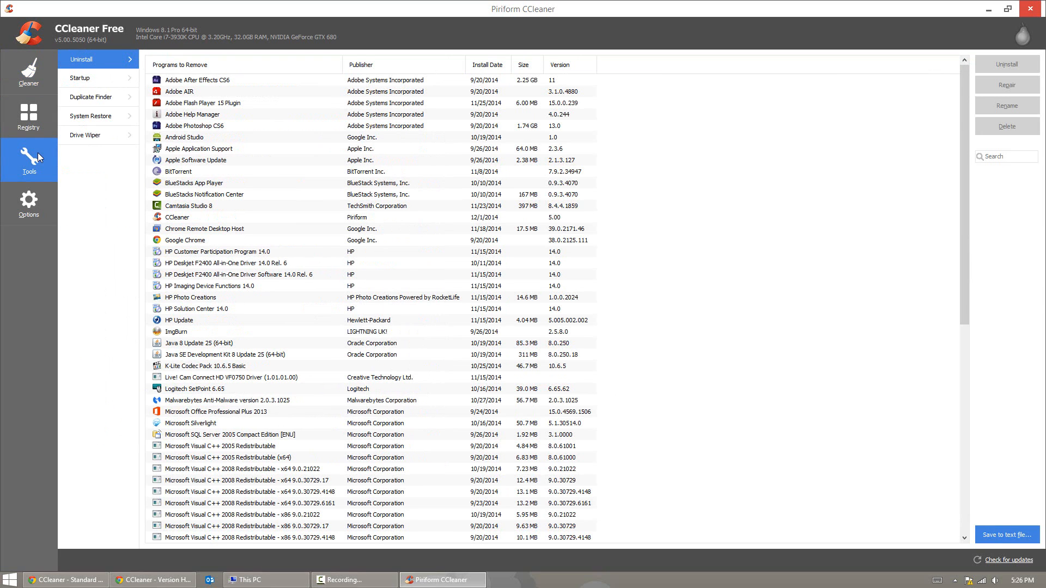
mouse_move(95, 77)
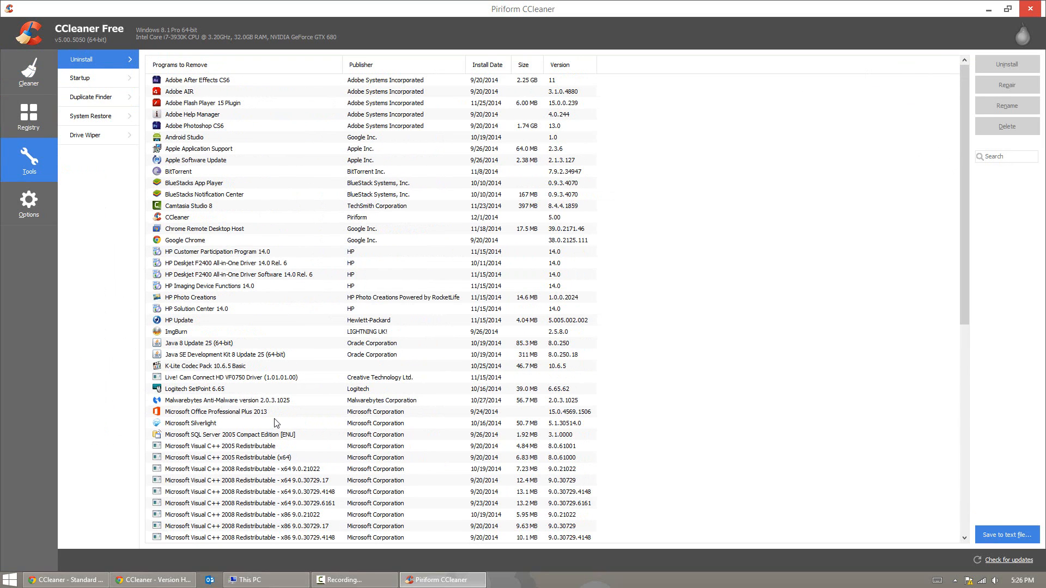
Step: Review Windows startup entries and Chrome extensions, selecting Logitech Smooth Scrolling
click(79, 78)
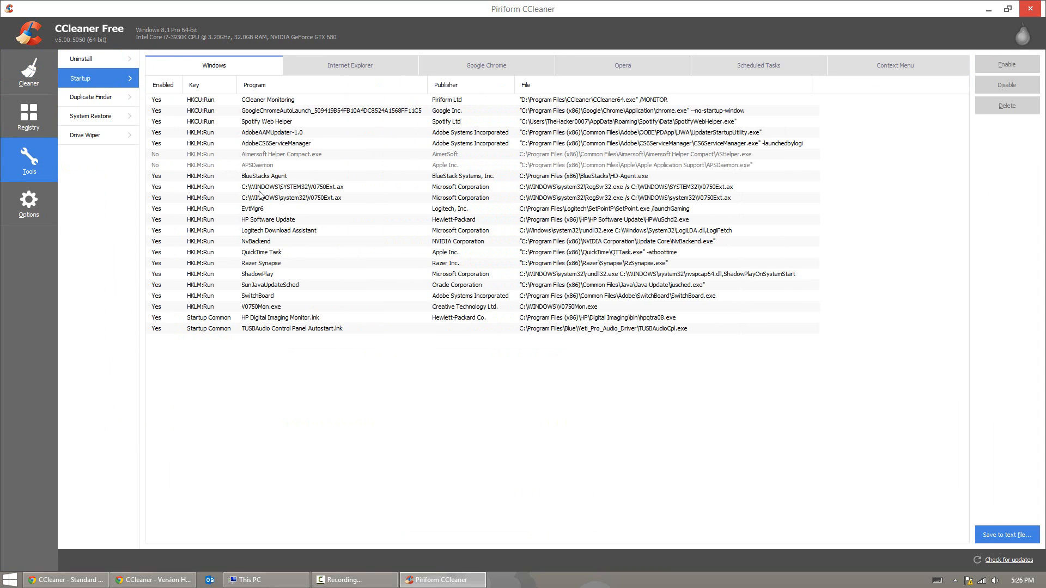
mouse_move(327, 247)
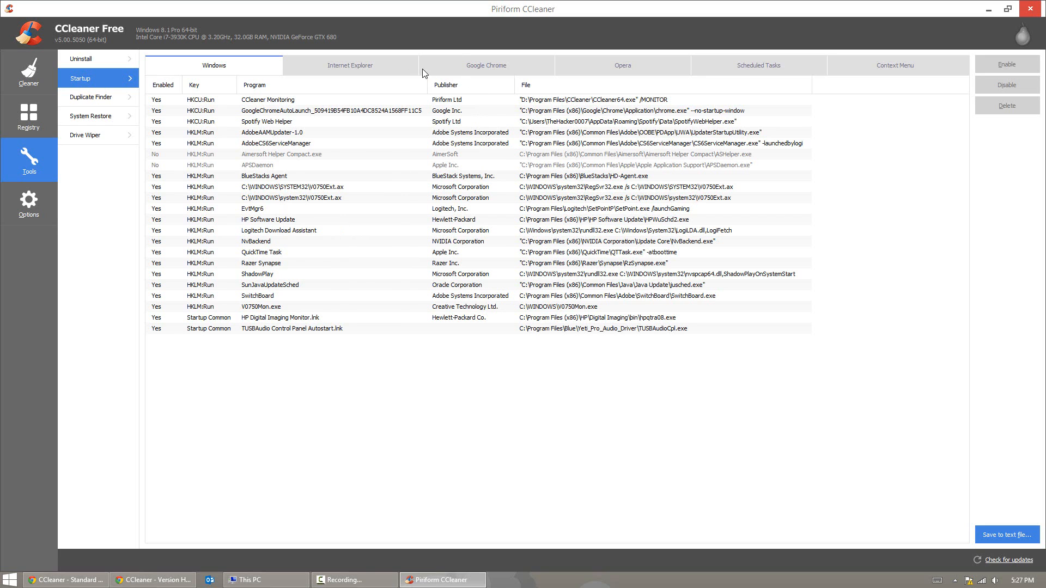
click(485, 65)
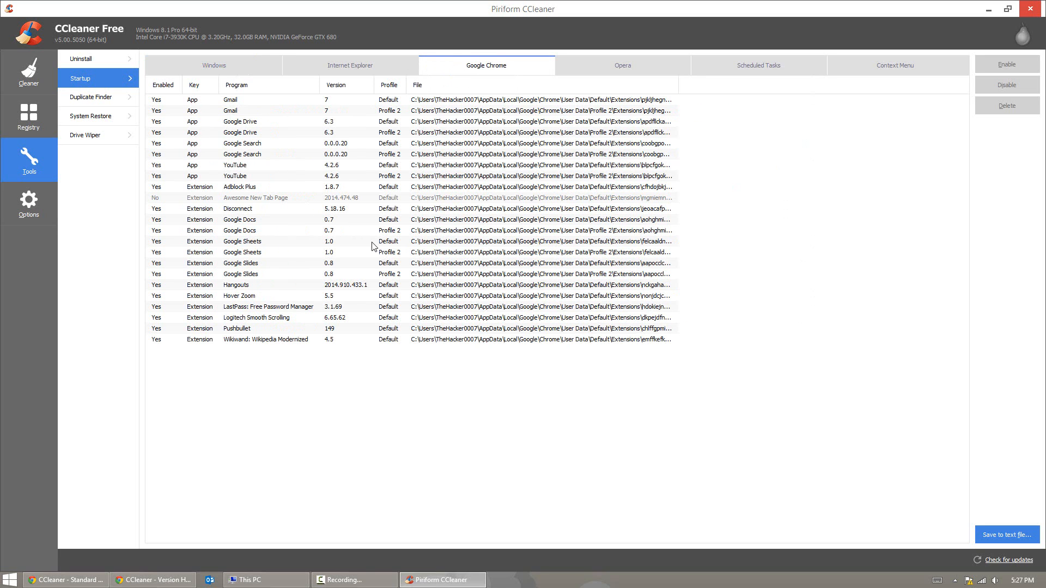
mouse_move(384, 227)
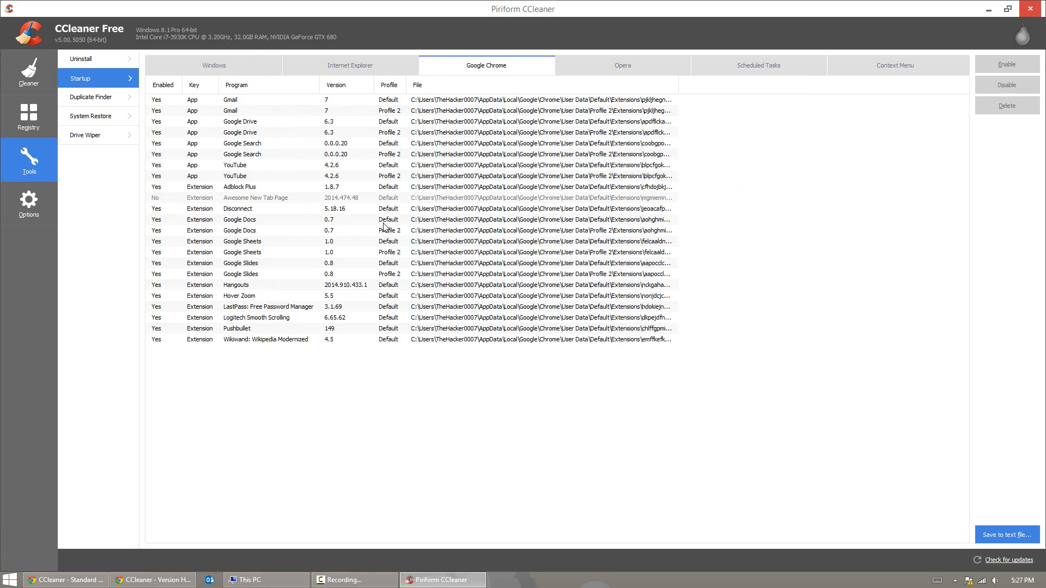
mouse_move(372, 297)
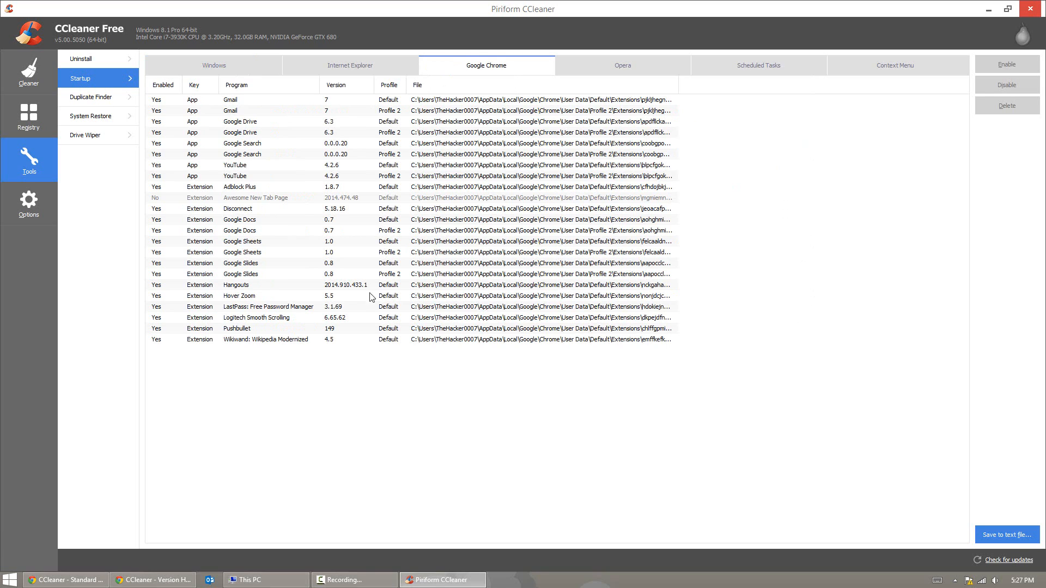
mouse_move(245, 297)
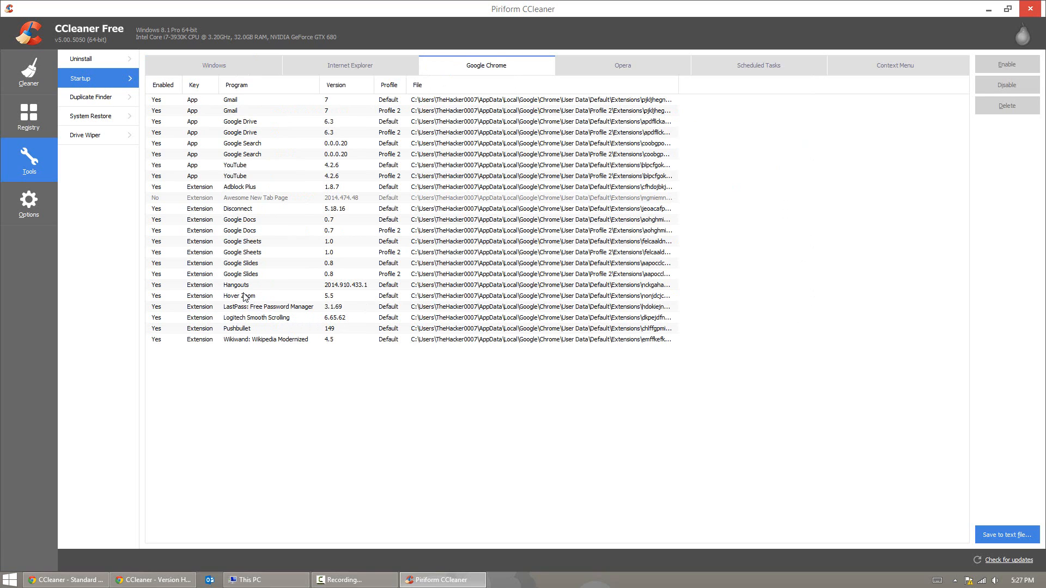
mouse_move(298, 408)
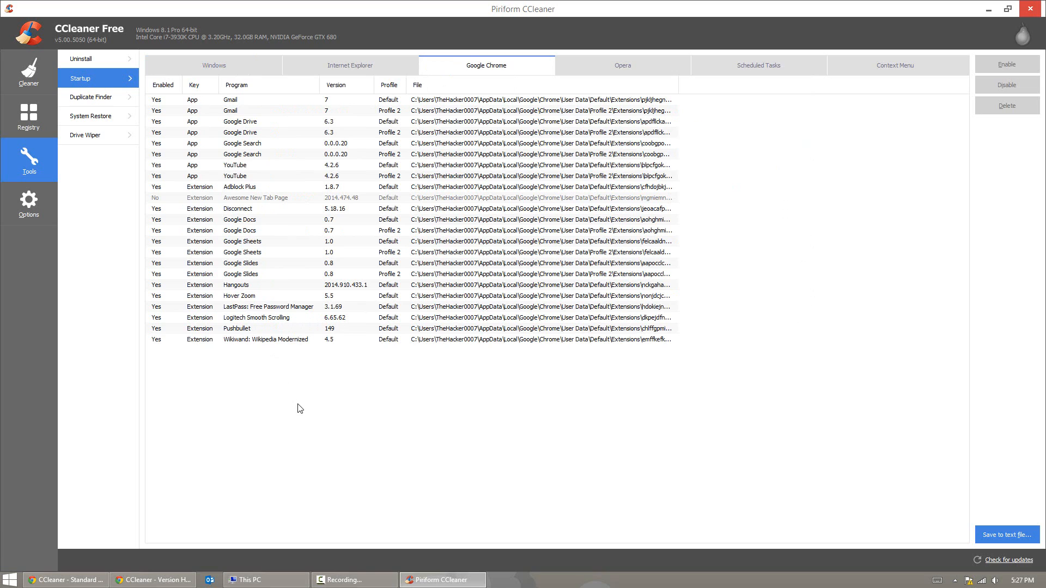
mouse_move(274, 321)
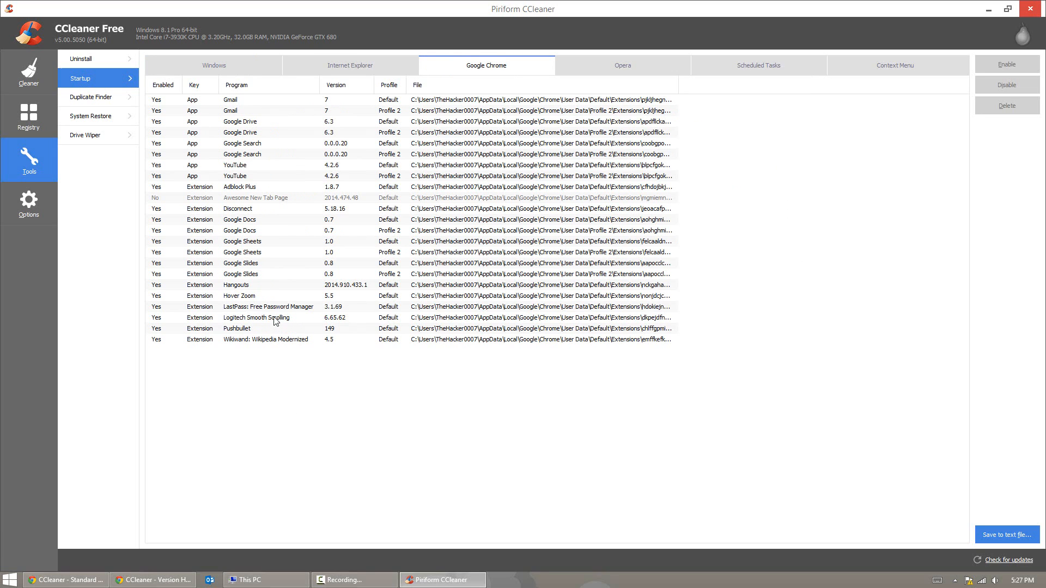
click(267, 318)
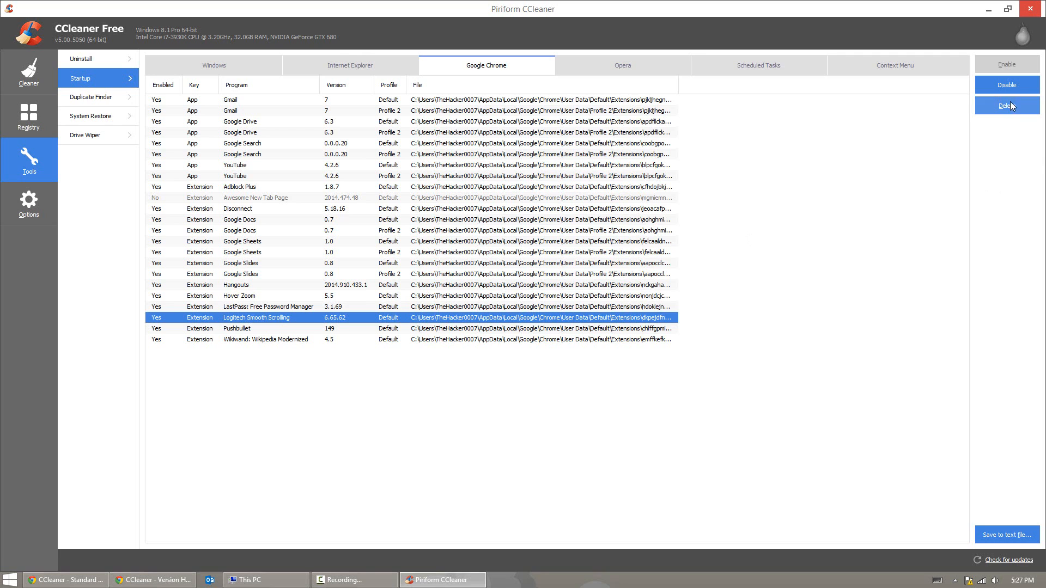
Step: Review scheduled tasks such as Adobe Flash Player Updater and GoogleUpdateTaskMachineUA, then open Duplicate Finder
click(758, 65)
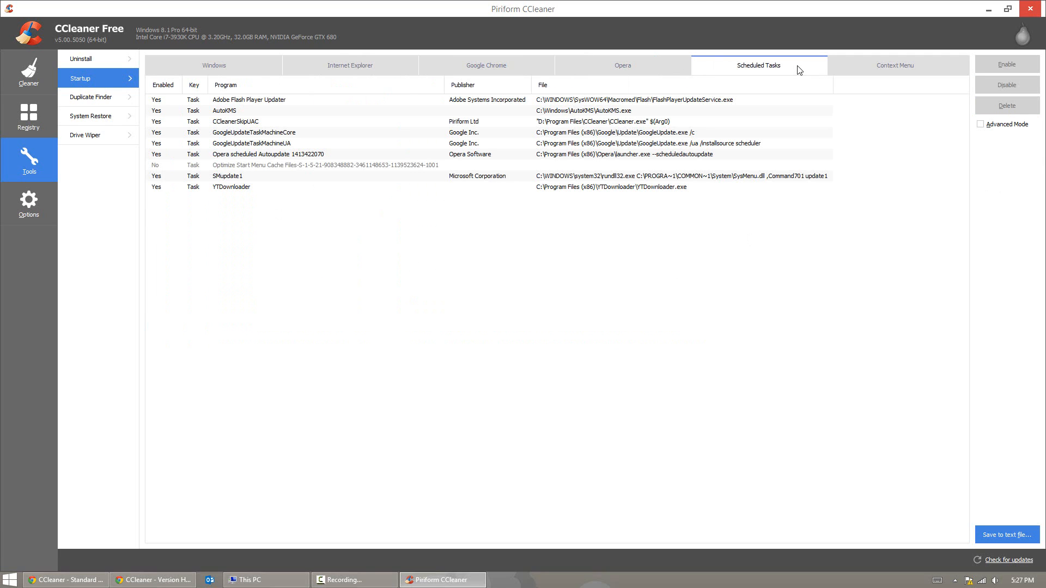
mouse_move(554, 279)
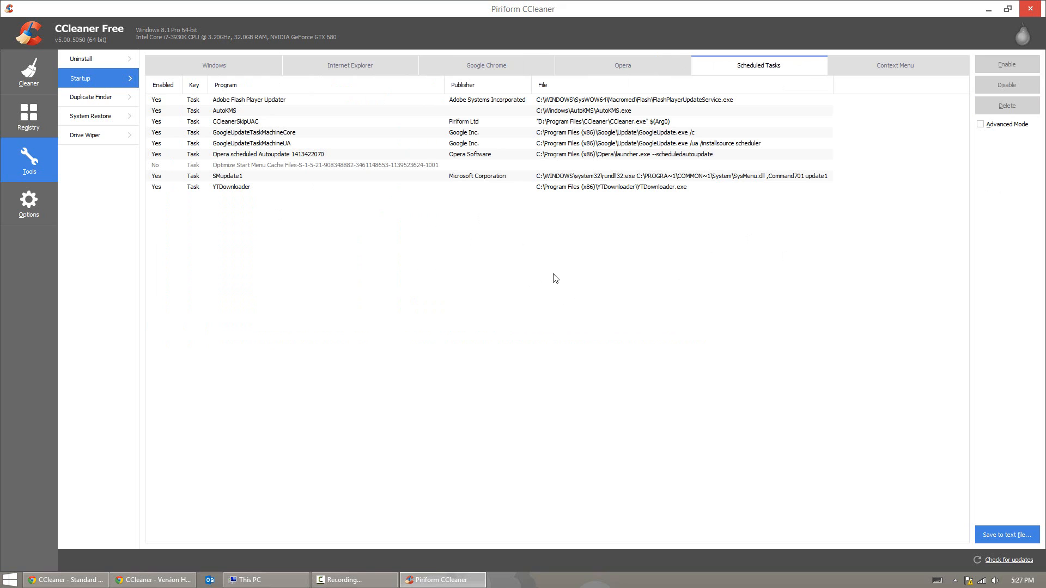
mouse_move(259, 137)
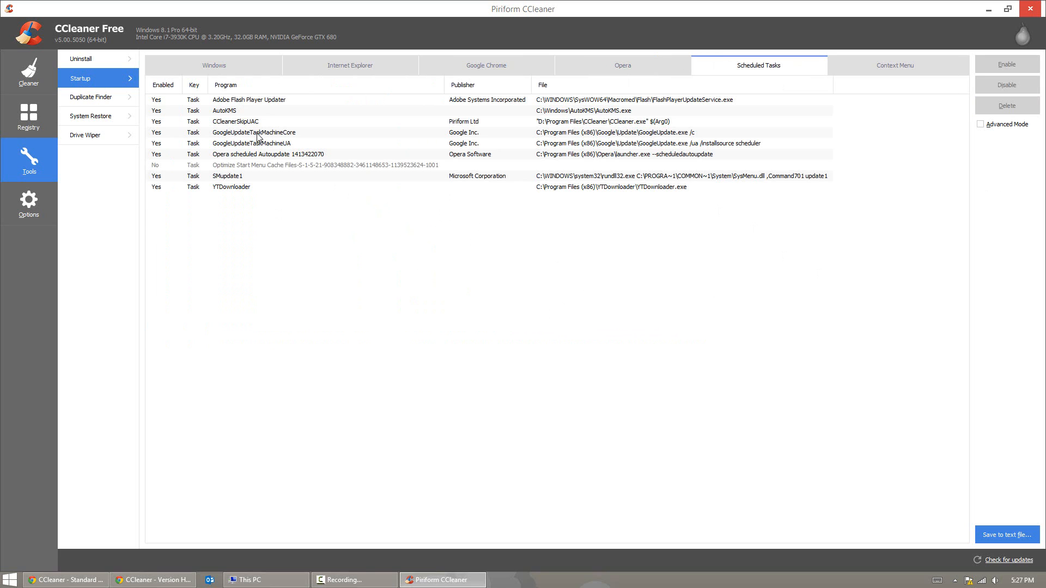
mouse_move(232, 98)
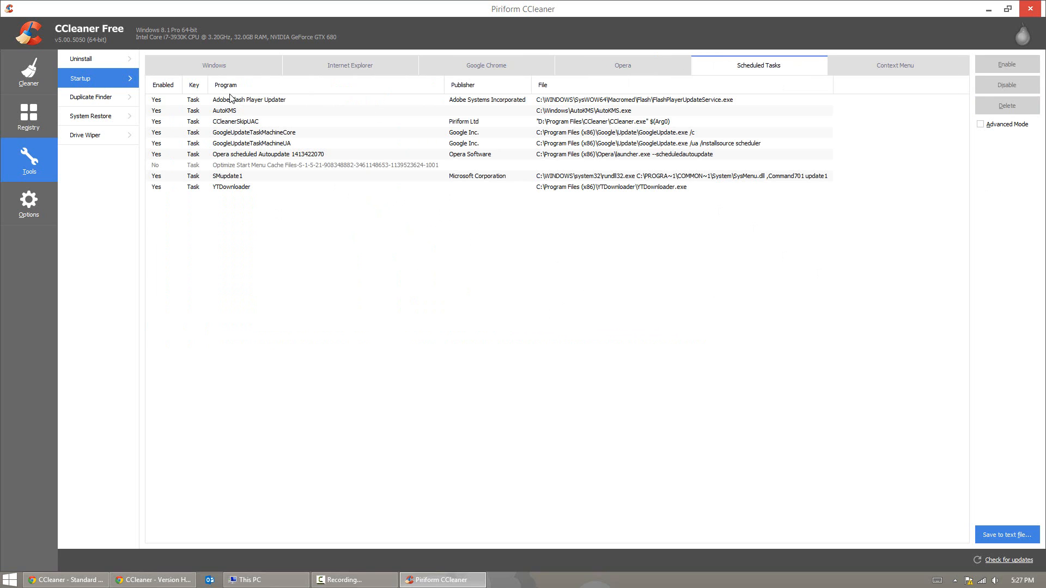
click(267, 99)
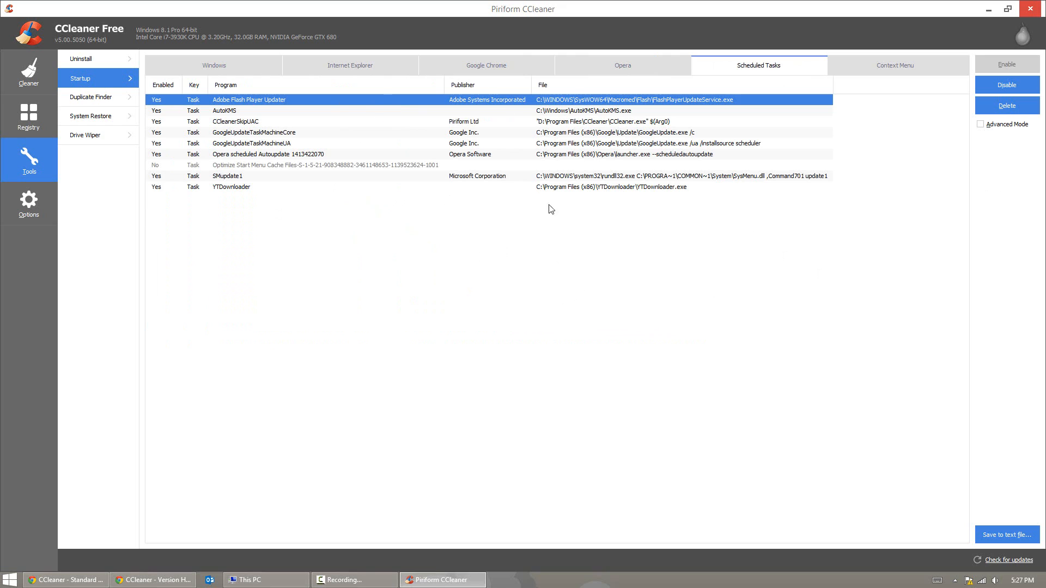
mouse_move(354, 326)
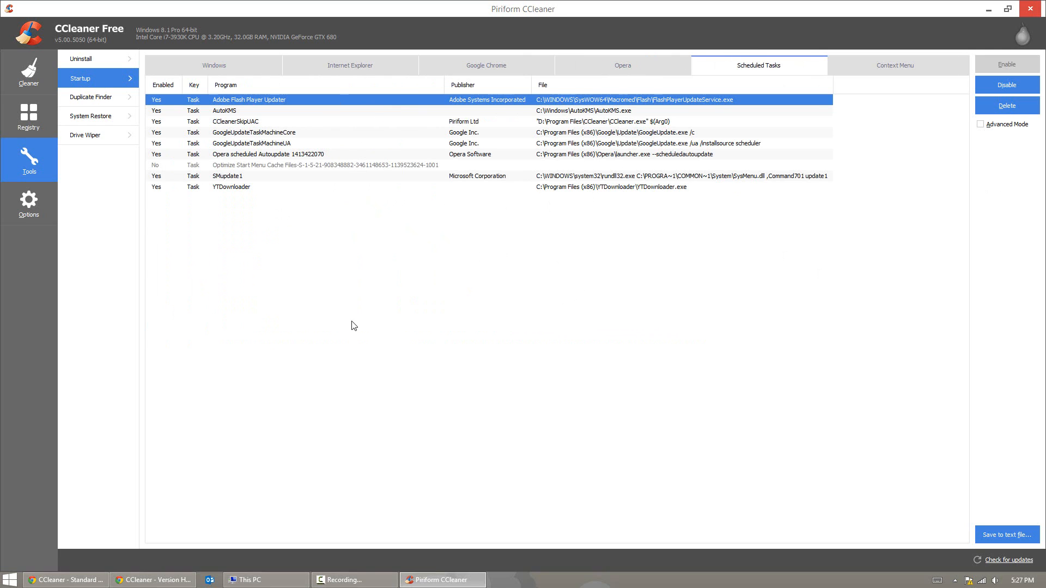
mouse_move(257, 165)
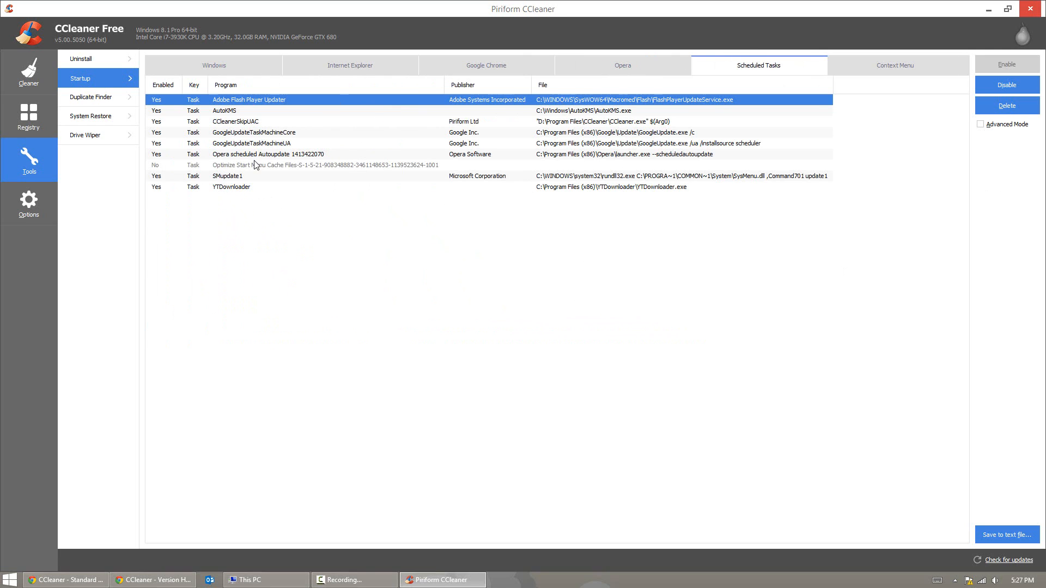
click(267, 143)
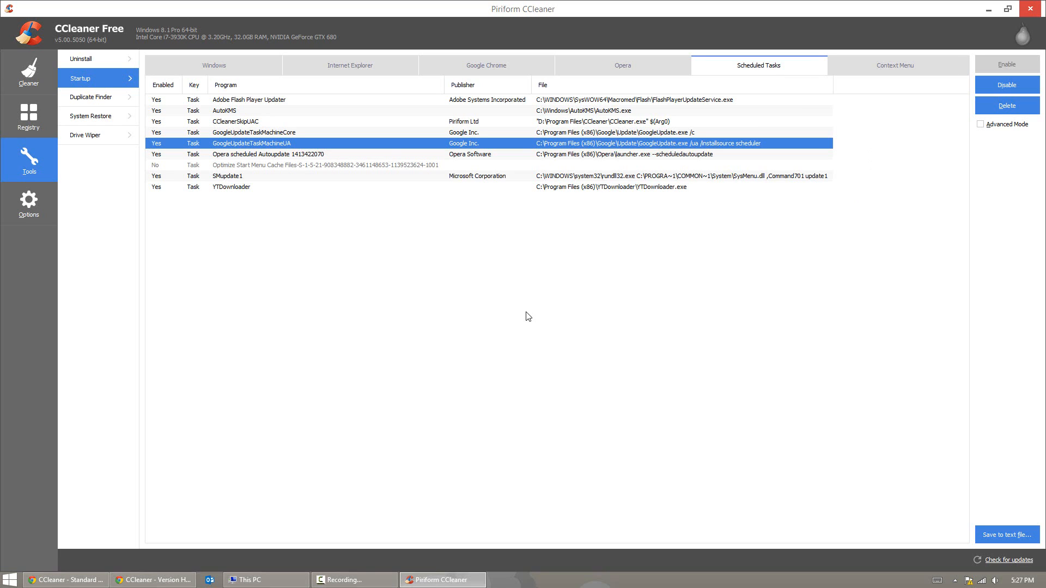
mouse_move(794, 161)
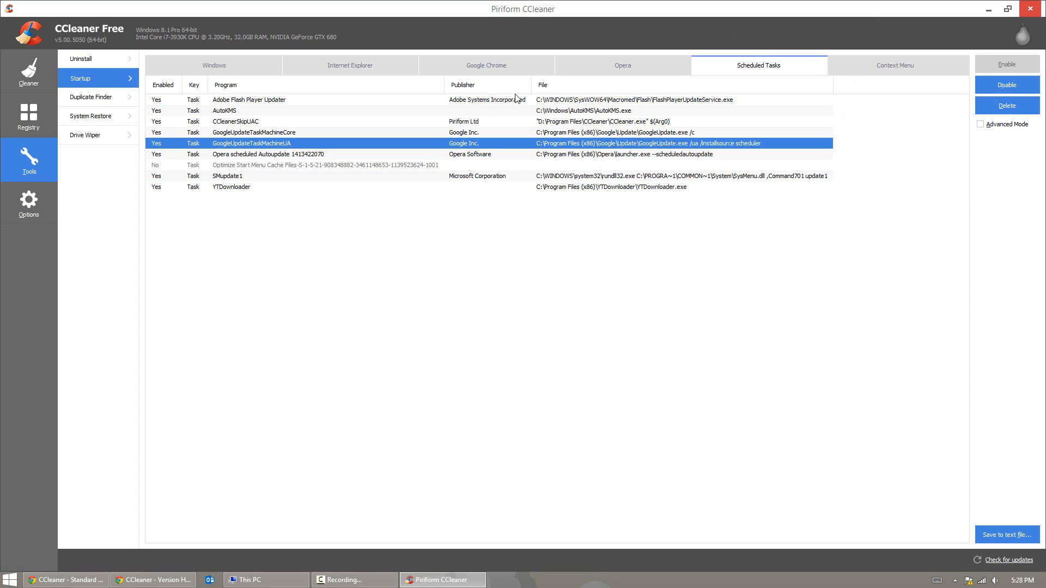
click(92, 98)
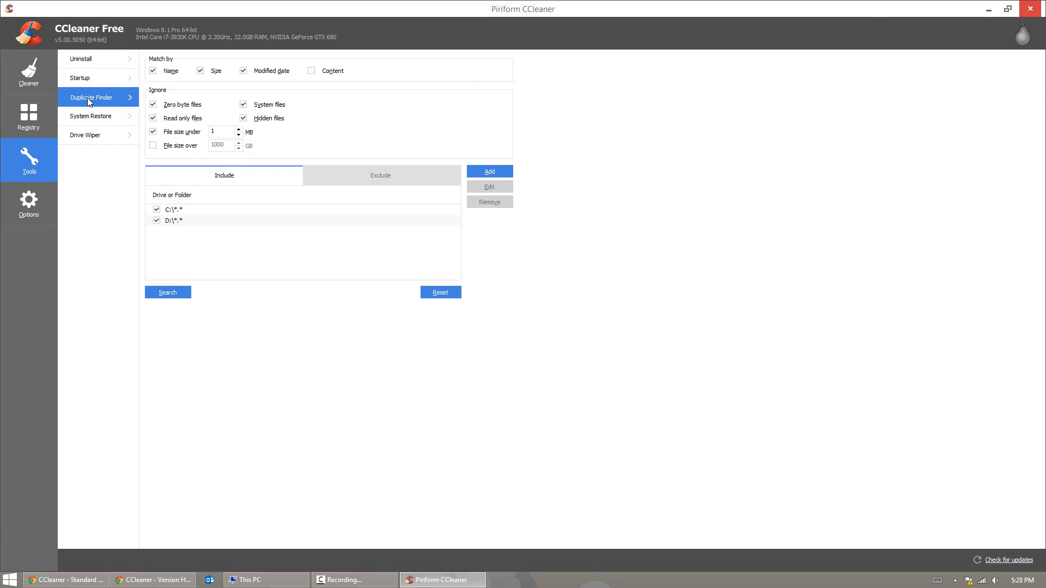
mouse_move(392, 250)
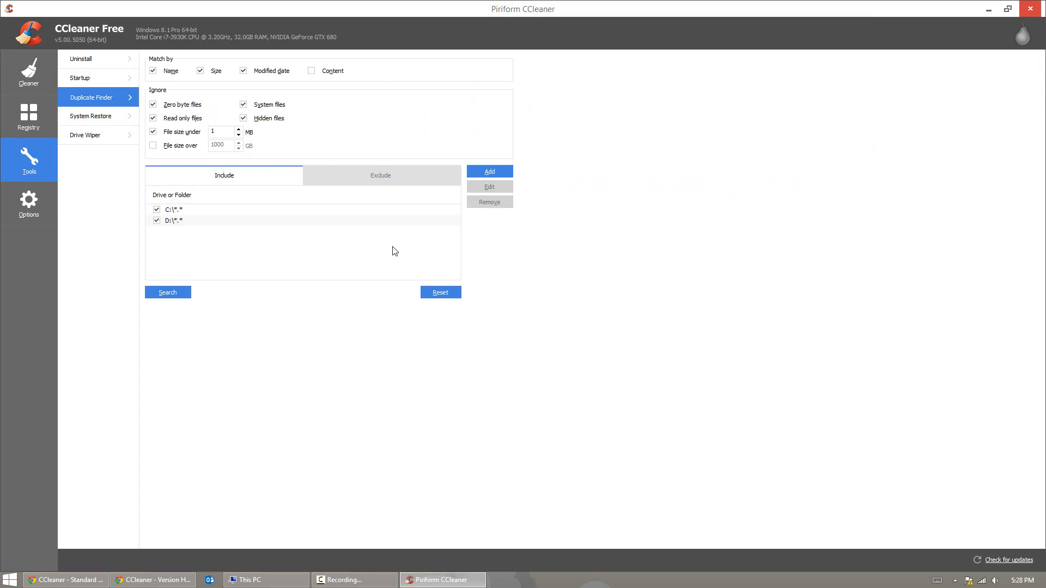
mouse_move(558, 225)
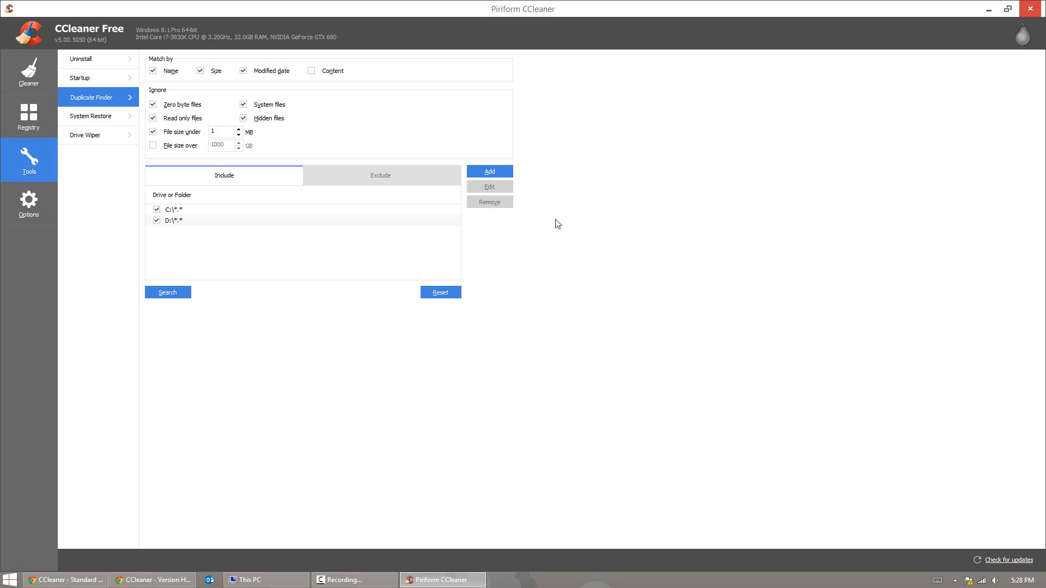
Step: Show the System Restore list with its three restore points, including Windows Update and Camtasia Studio 8
click(90, 116)
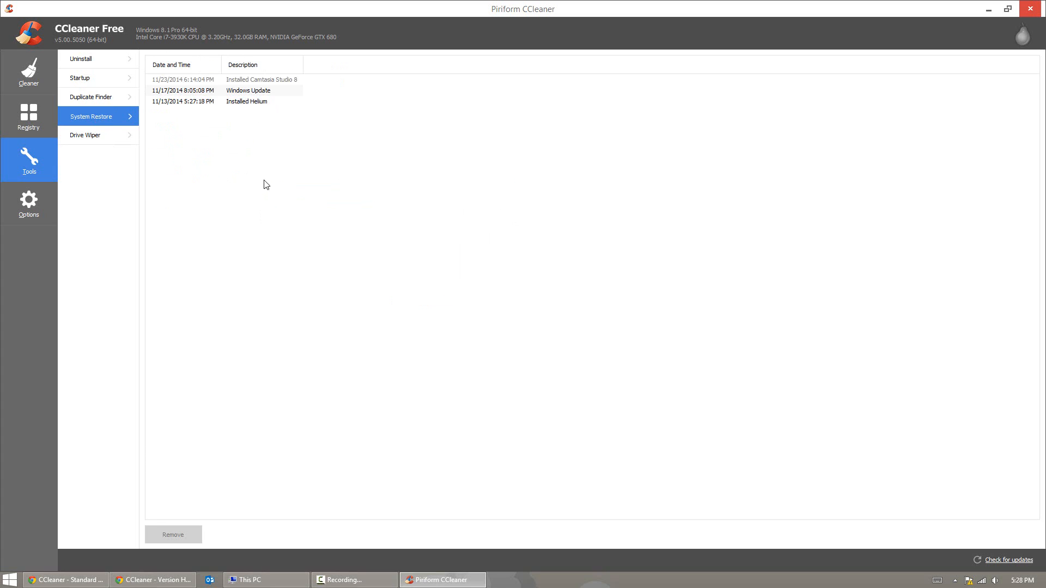
mouse_move(160, 100)
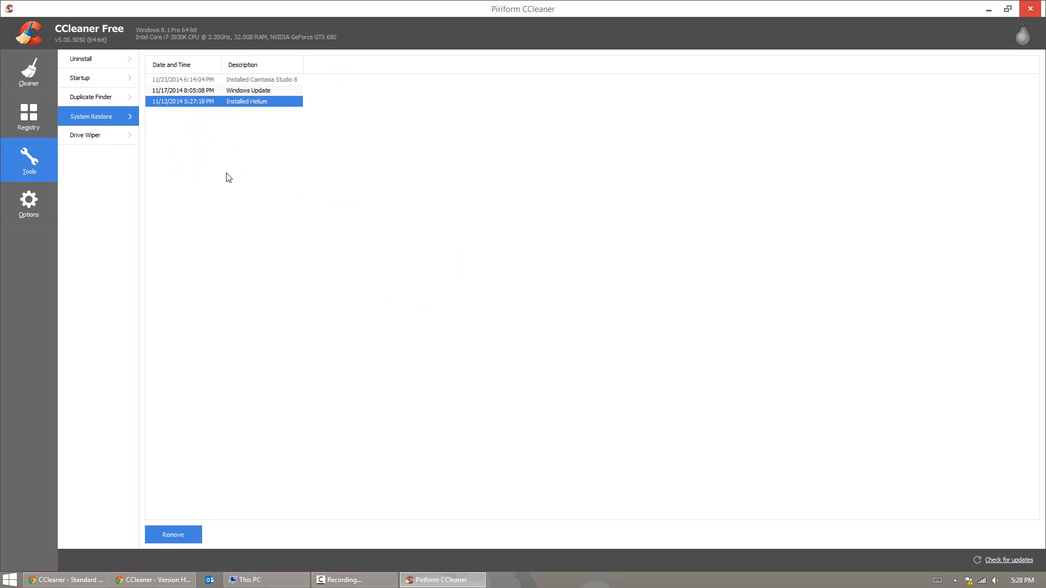
Step: Remove the Installed Helium restore point, leaving two, and open Drive Wiper
click(173, 534)
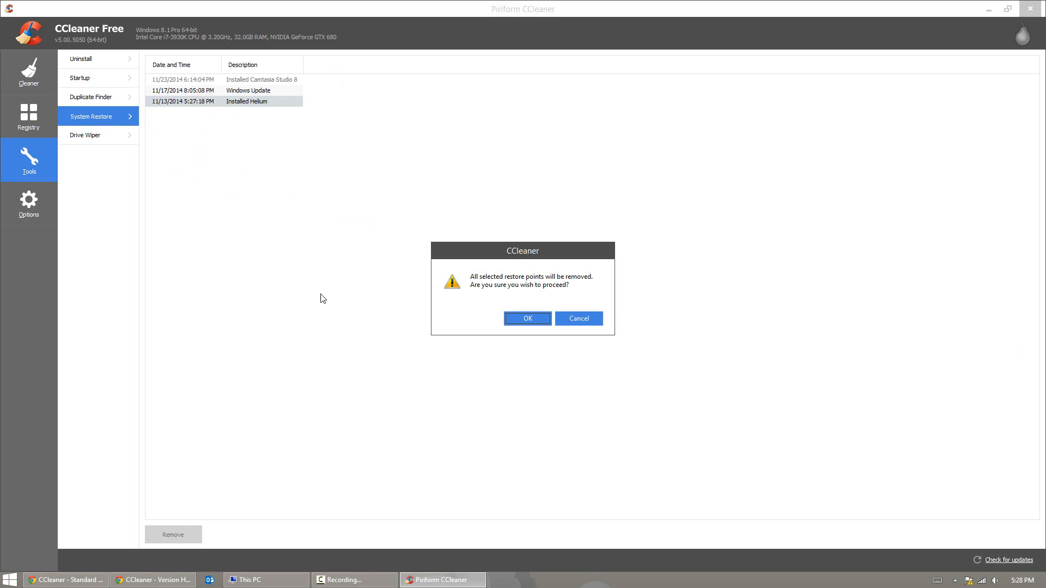
click(526, 318)
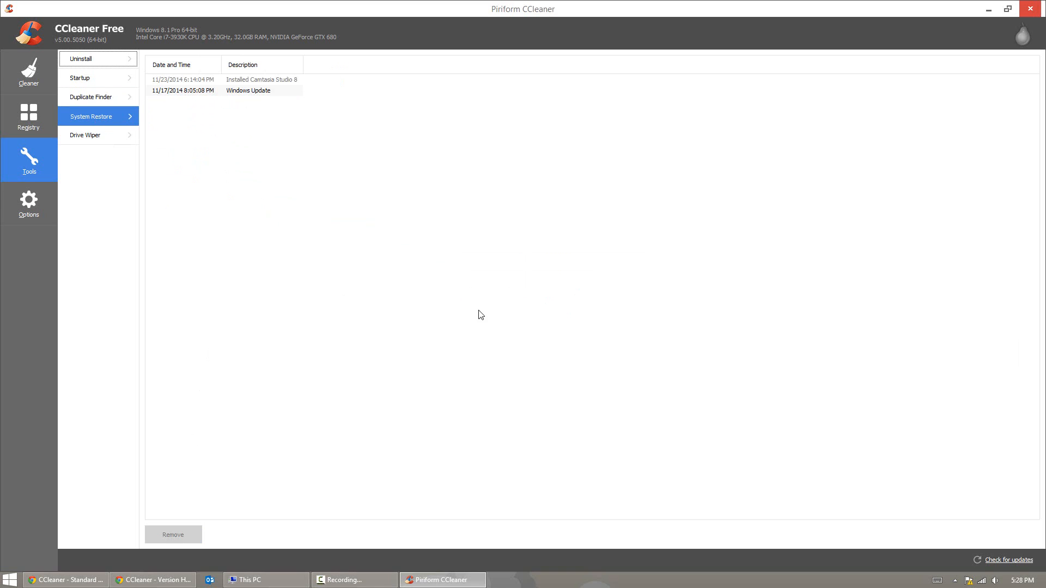
click(85, 135)
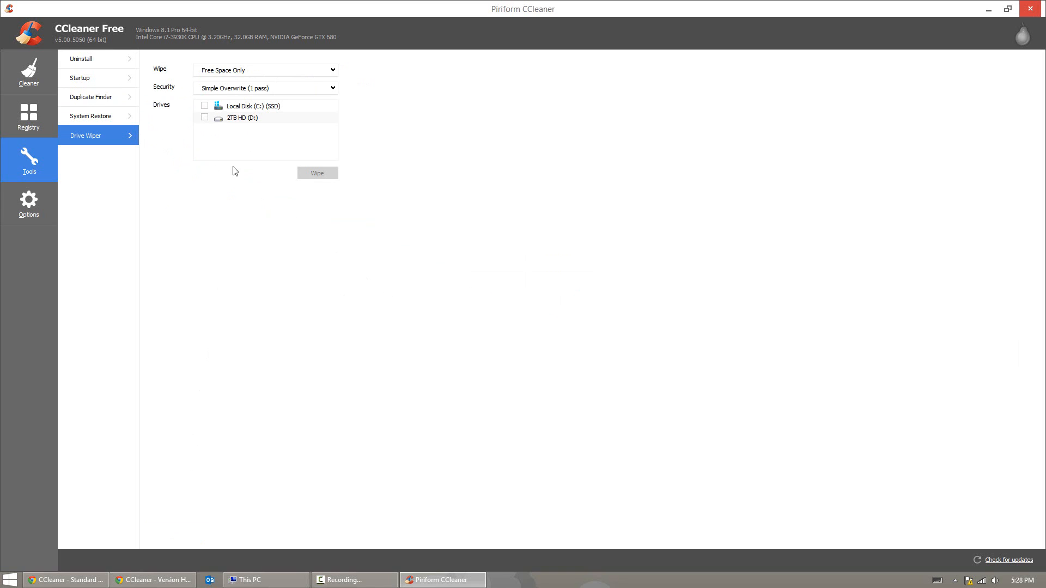
mouse_move(308, 264)
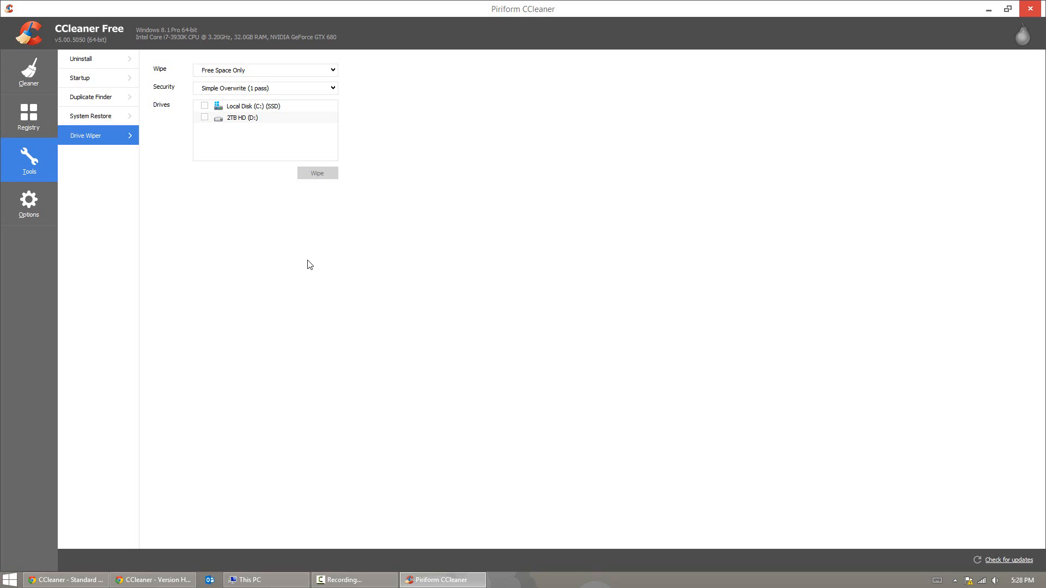
Step: Review the Drive Wiper wipe types and overwrite levels up to 35 passes, keeping Free Space Only
click(264, 69)
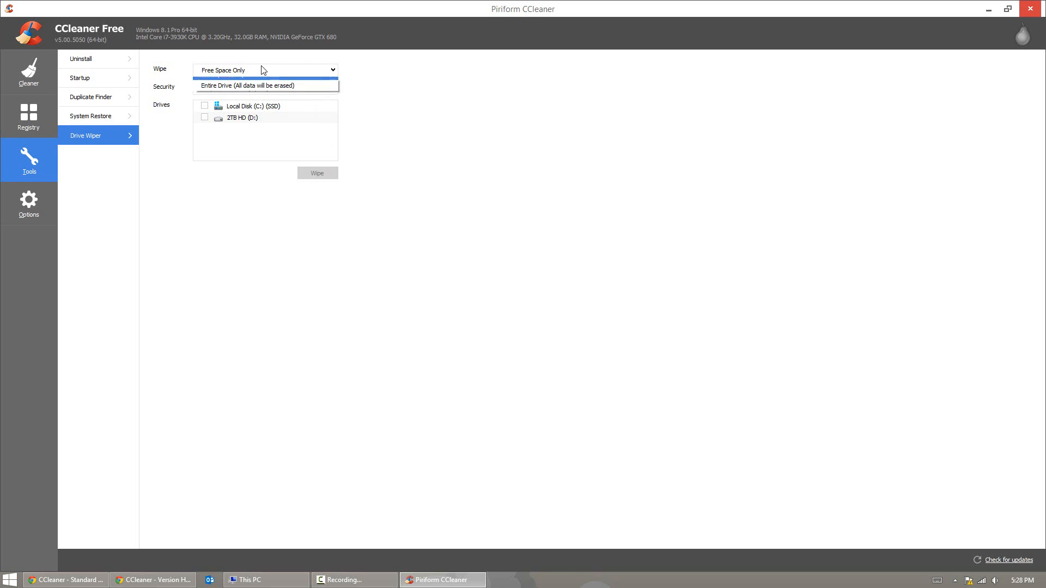
mouse_move(259, 82)
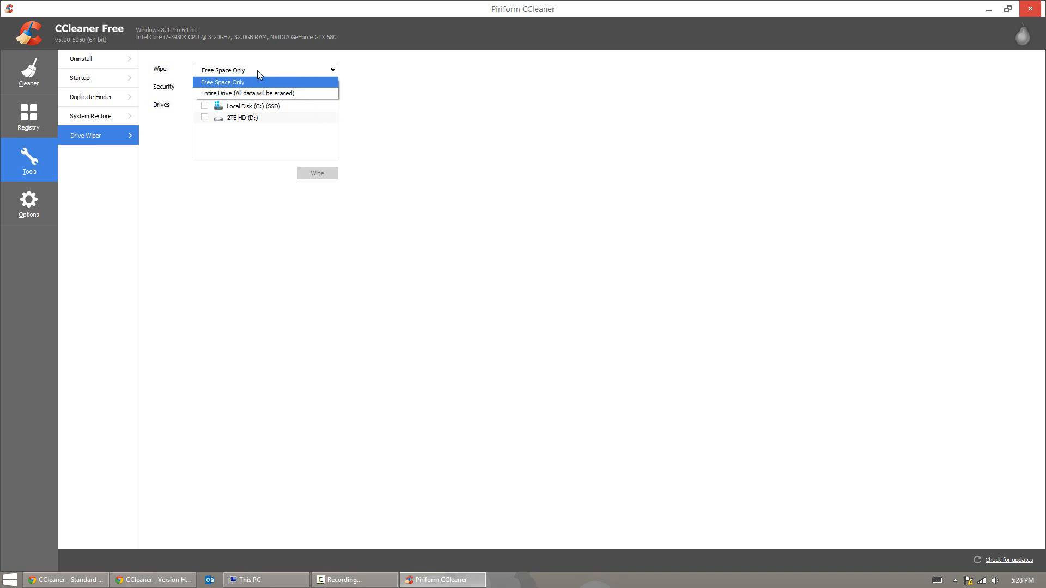
click(265, 87)
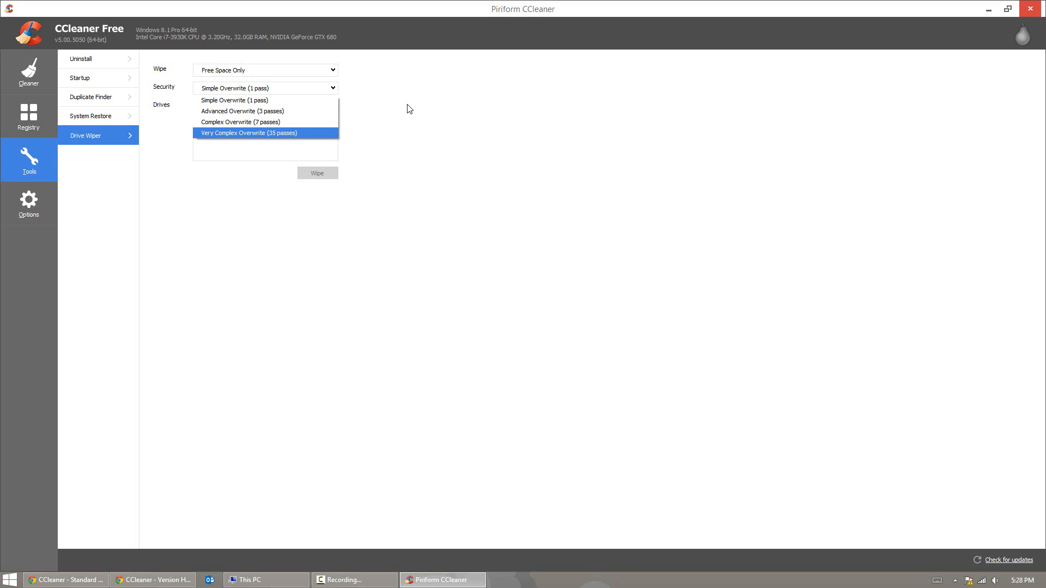
click(29, 203)
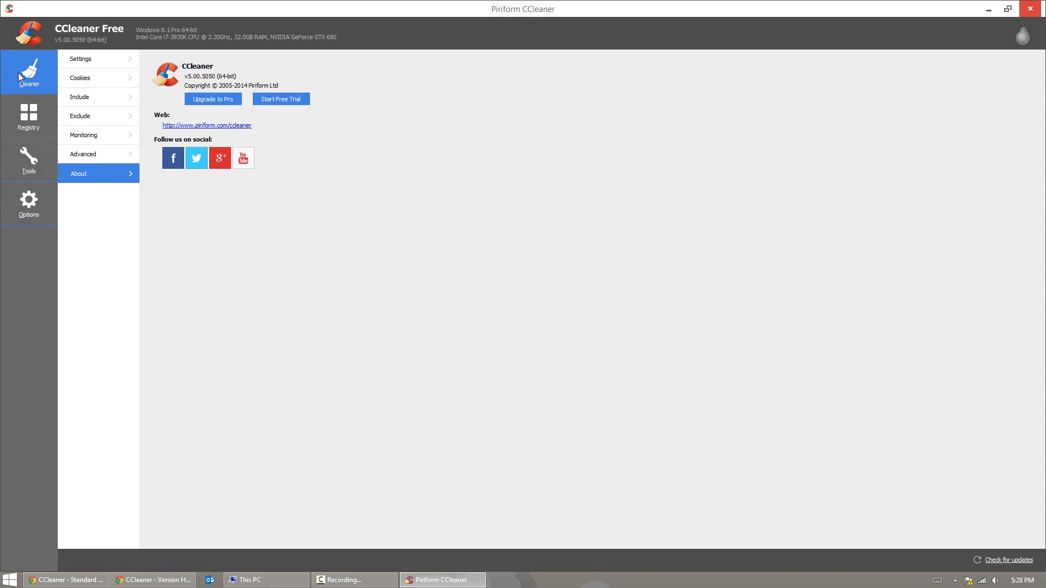
Step: Close the CCleaner window and bring up Task Manager from the taskbar
click(28, 72)
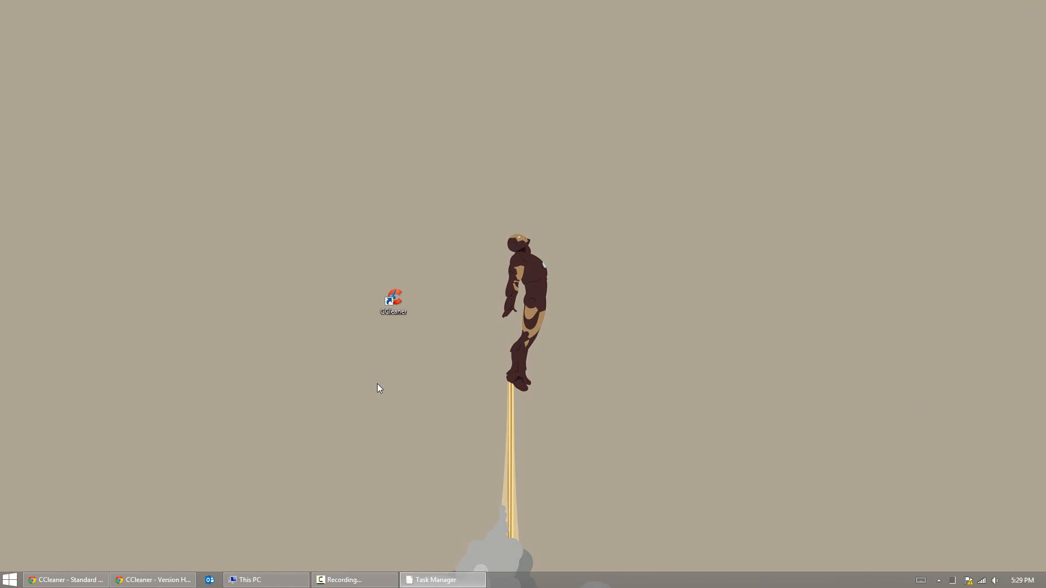
click(441, 579)
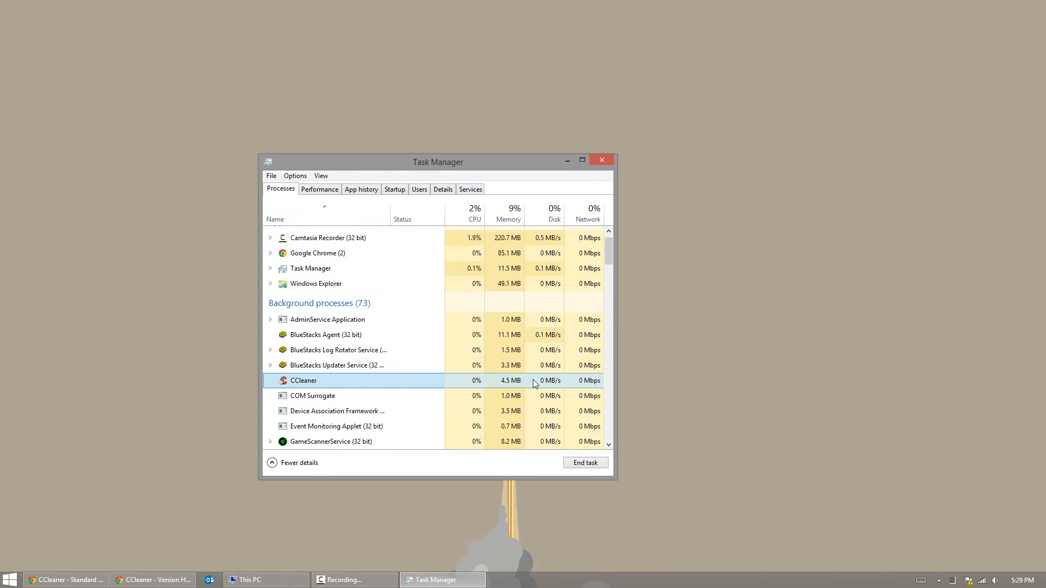
Step: Find CCleaner under Background processes, close Task Manager, and relaunch CCleaner from the desktop
scroll(down, 3)
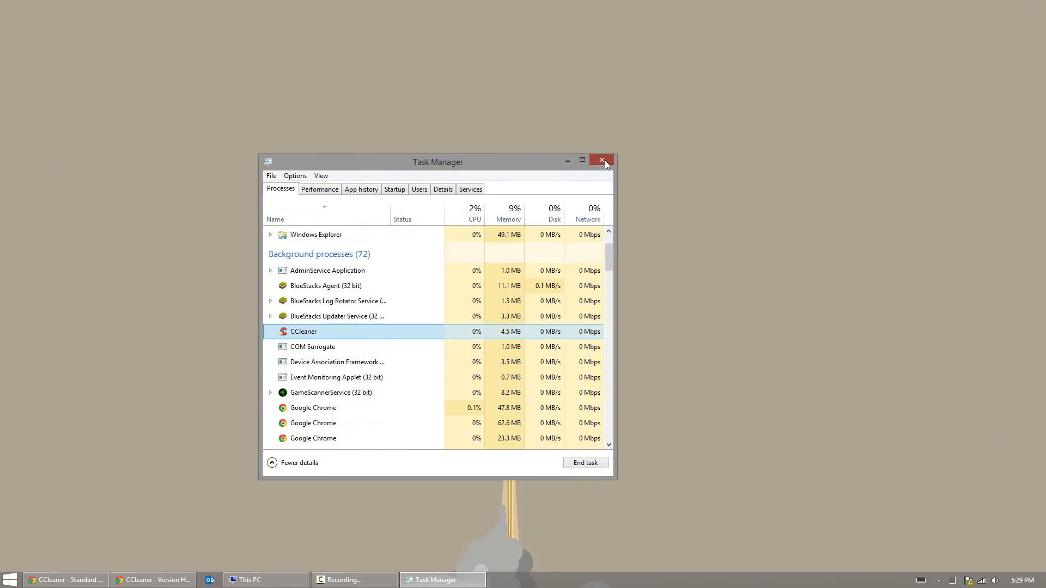
click(602, 161)
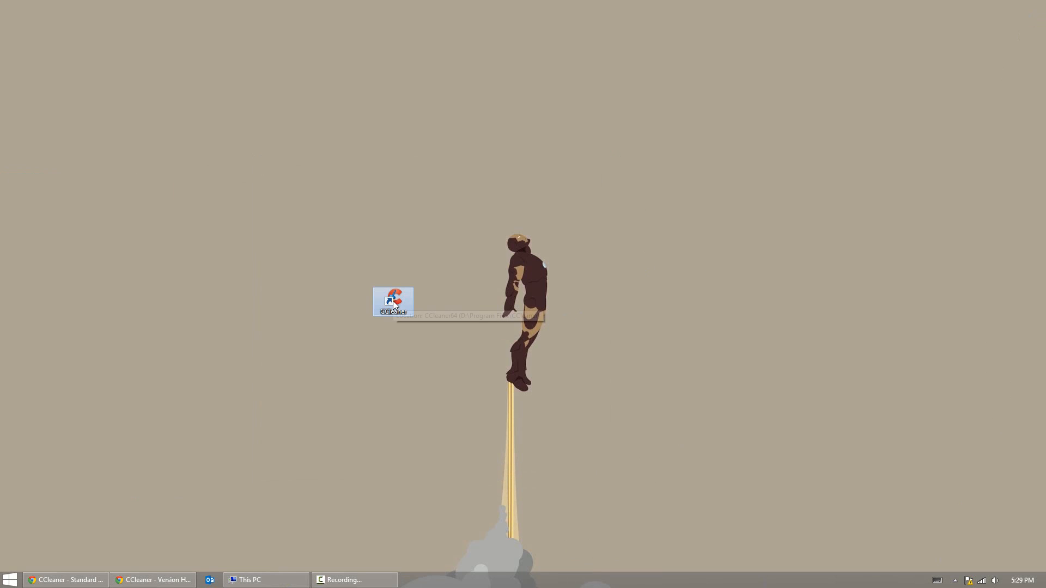
double_click(393, 302)
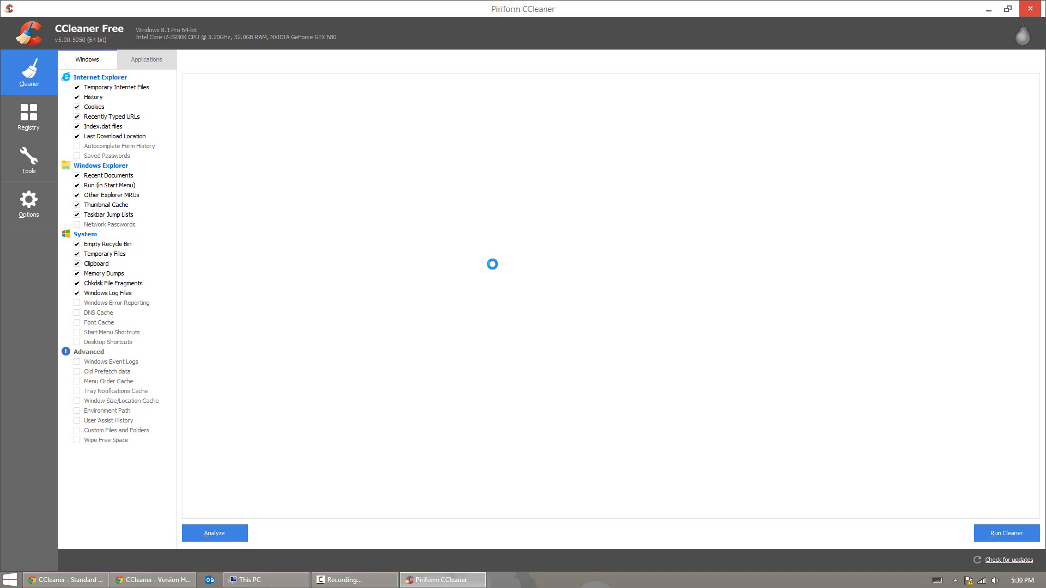
click(27, 160)
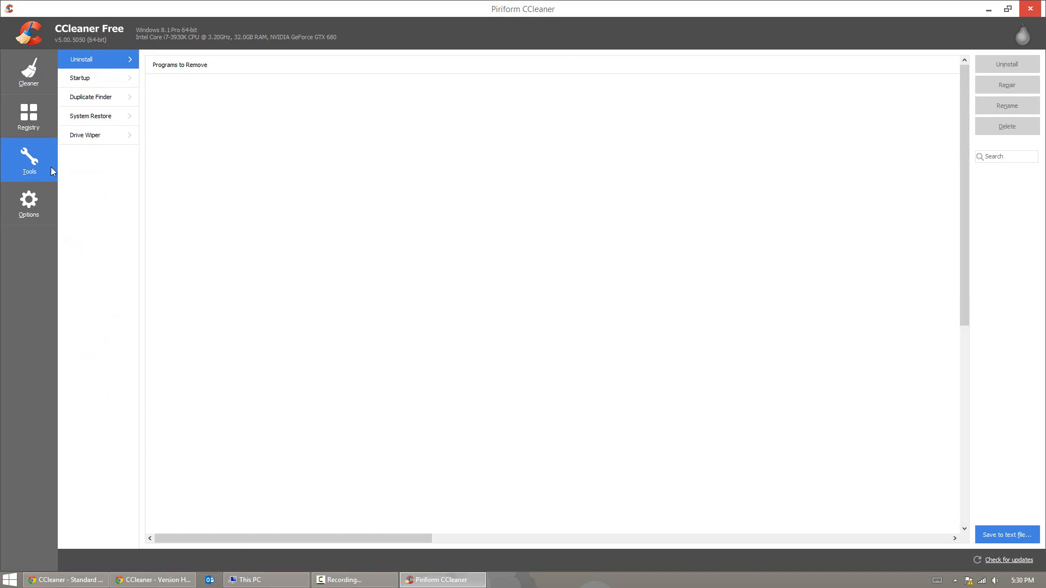
click(79, 77)
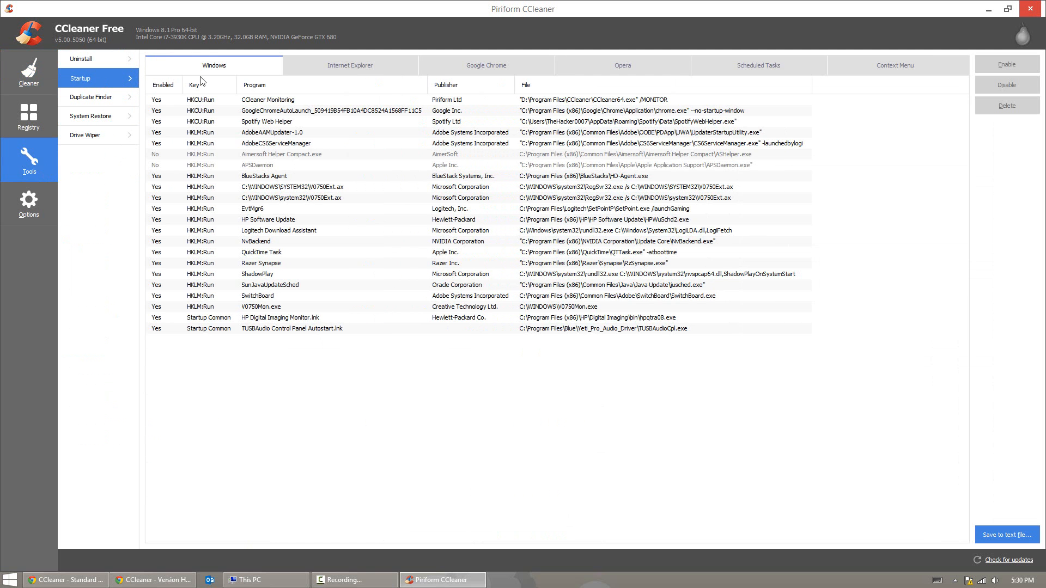
click(486, 65)
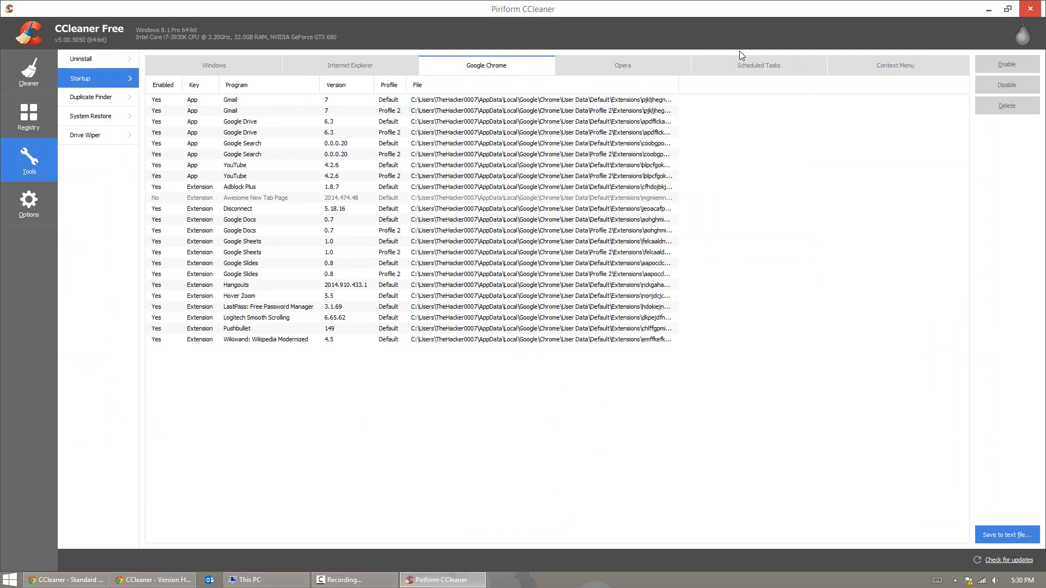
mouse_move(432, 410)
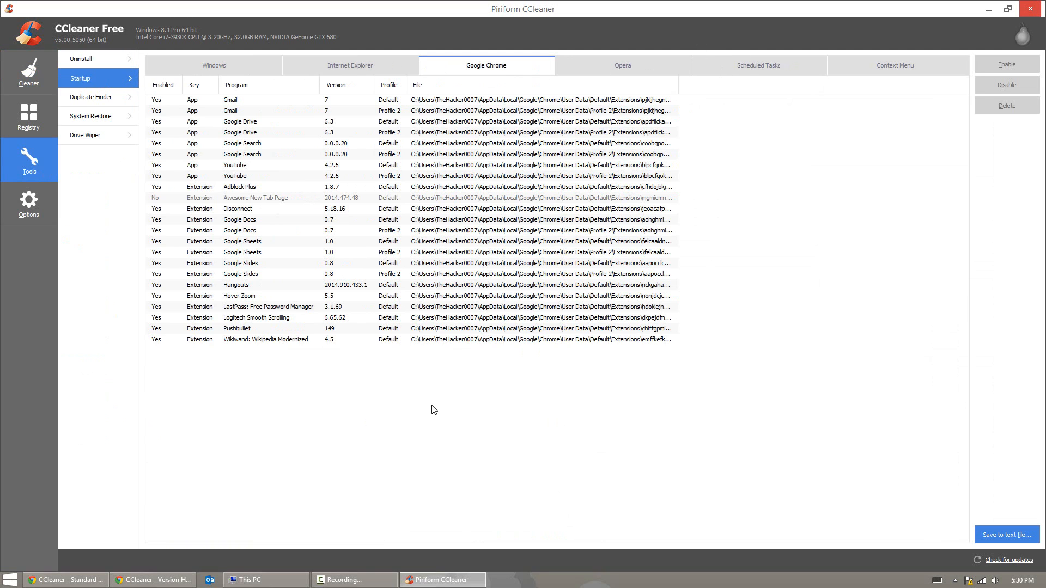
click(238, 187)
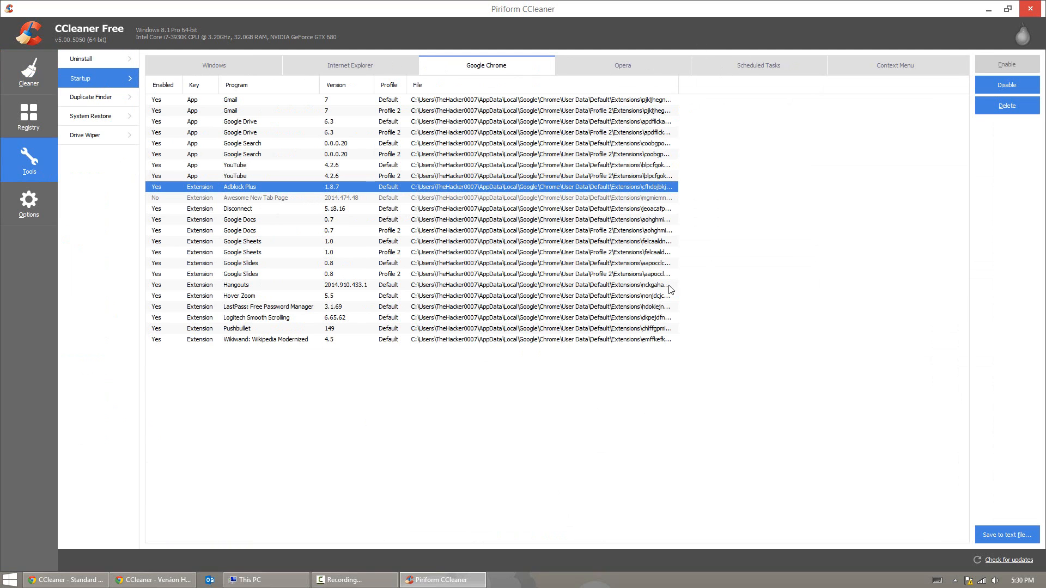
click(28, 71)
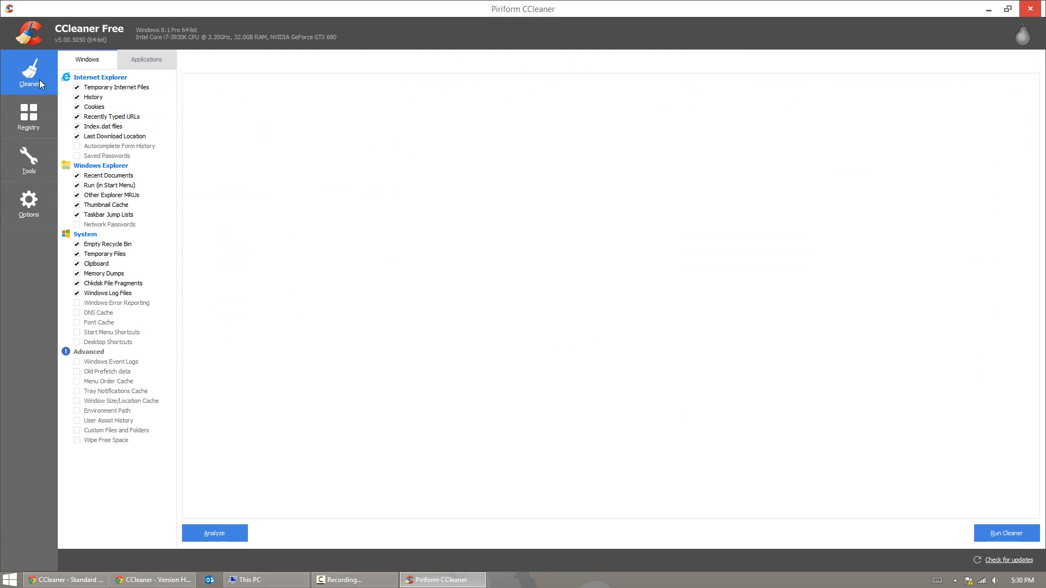
mouse_move(324, 175)
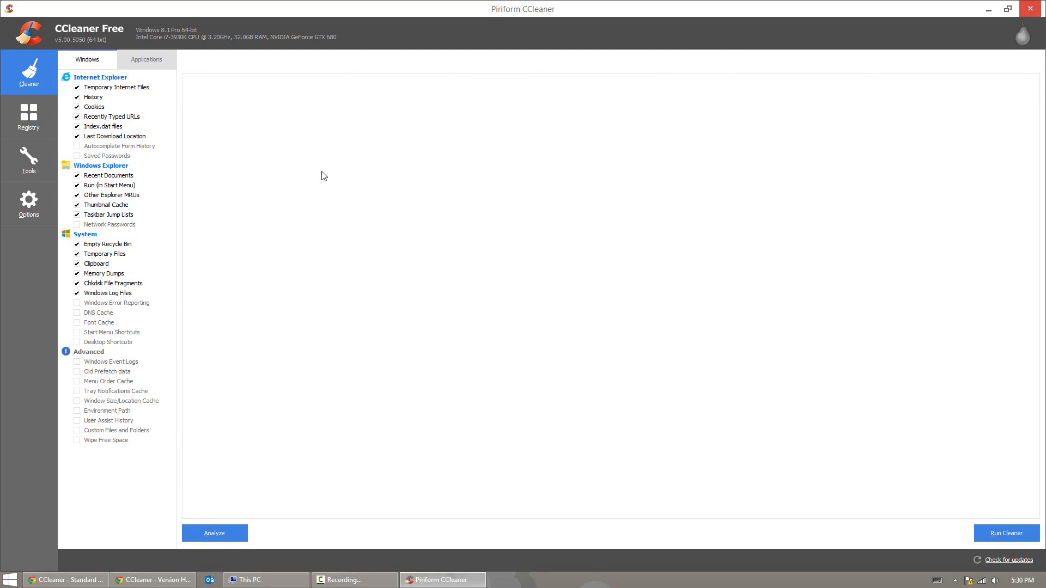